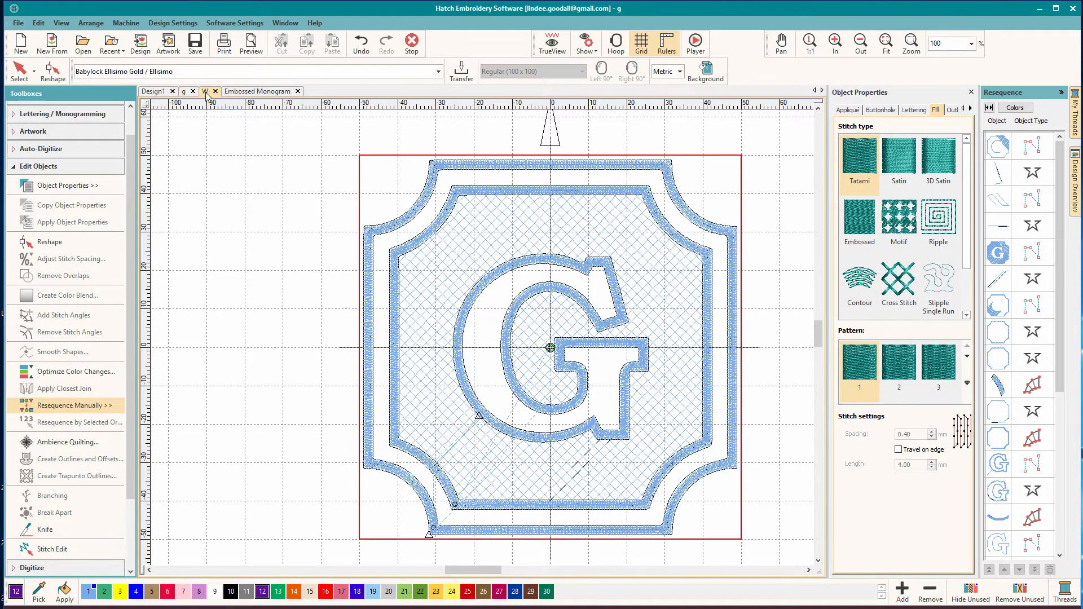
Step: Bring up the W monogram design with its scalloped blue double border
click(206, 91)
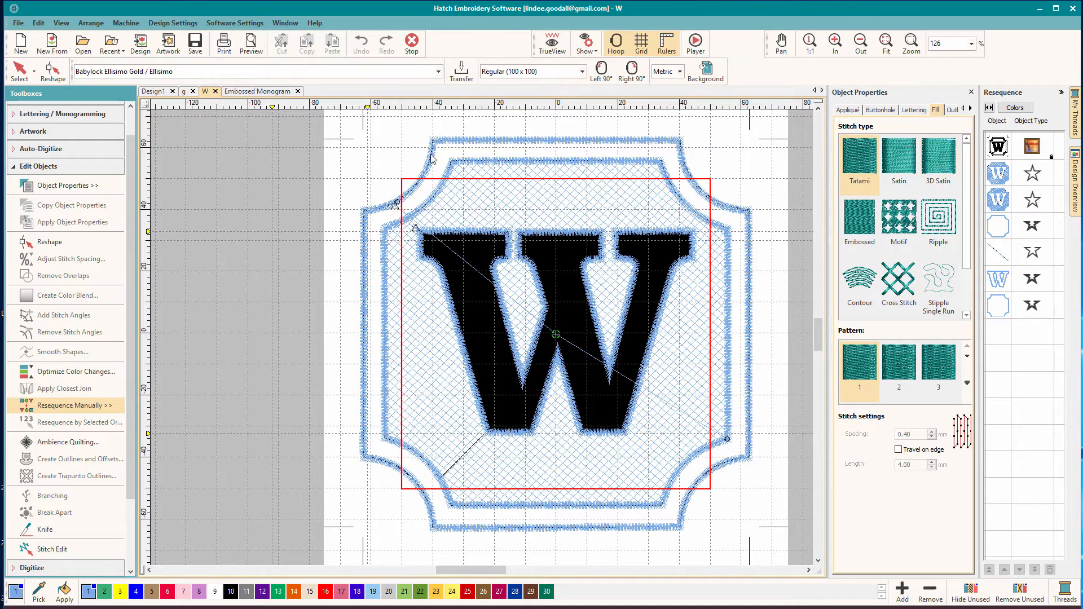
mouse_move(717, 251)
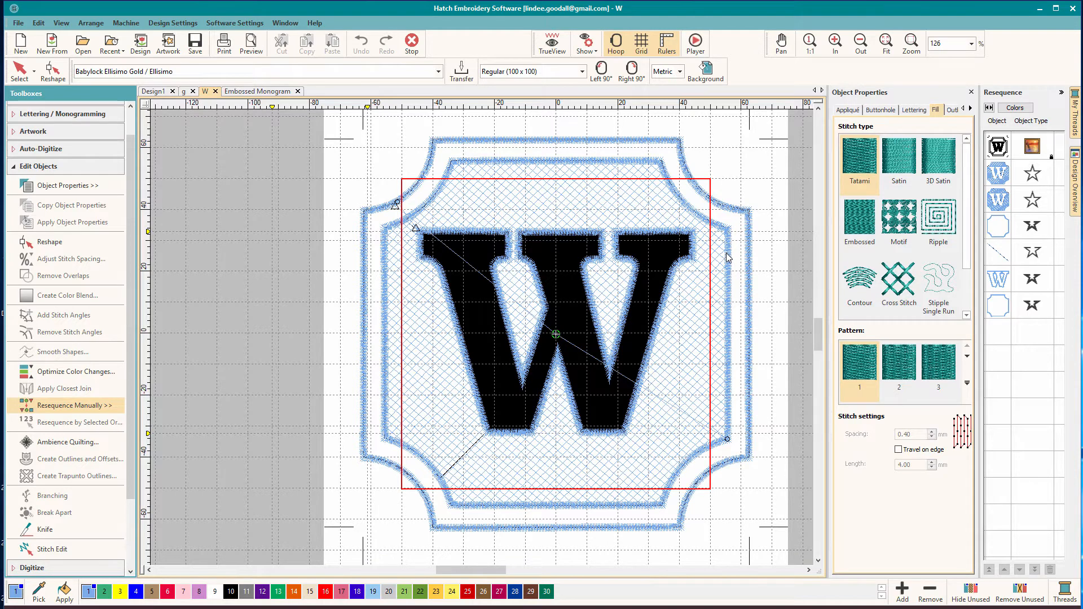
mouse_move(513, 440)
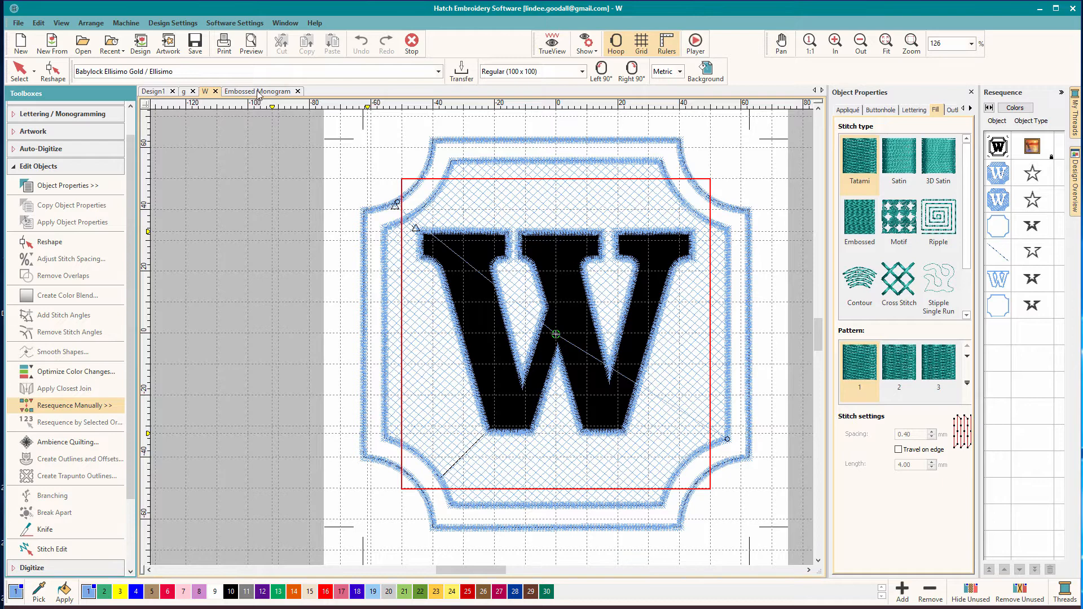
Step: Show the Embossed Monogram design with the blue G in a crosshatched octagon
click(261, 90)
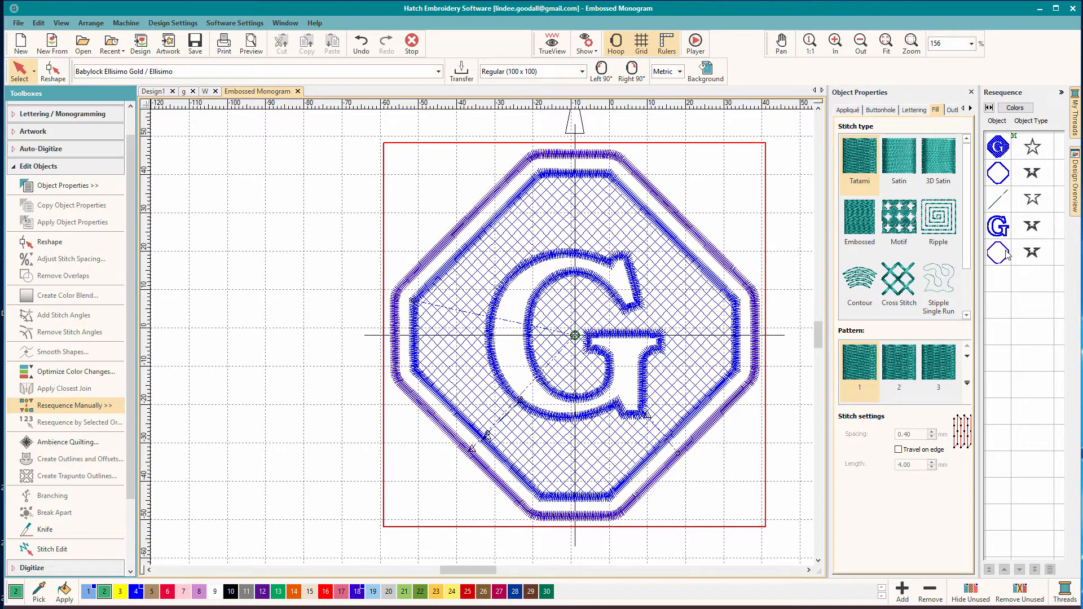
mouse_move(253, 153)
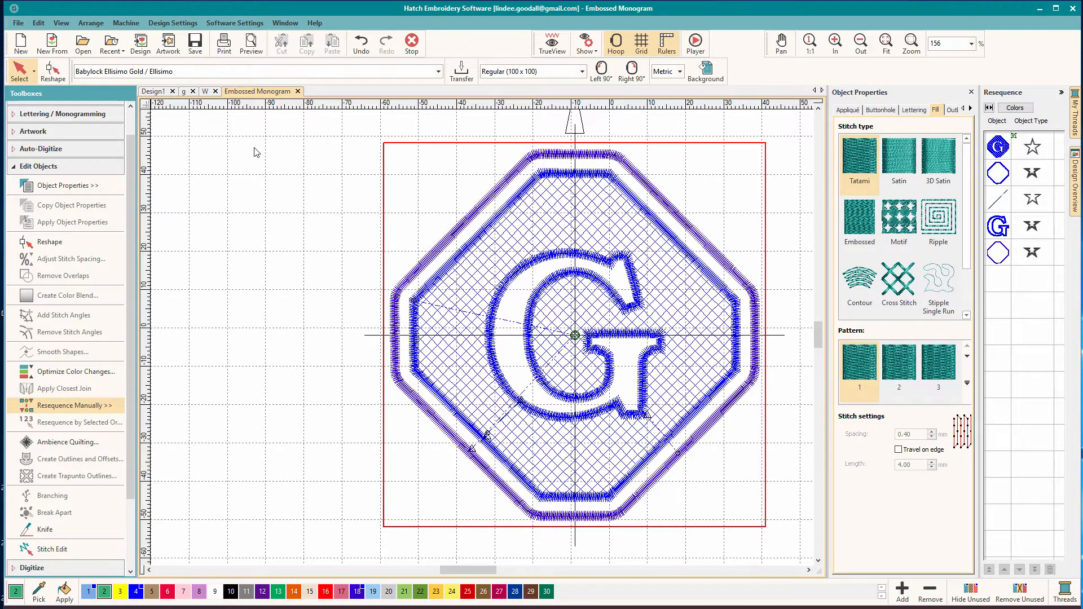
Step: Switch to the blank Design1 document with its empty hoop
click(153, 90)
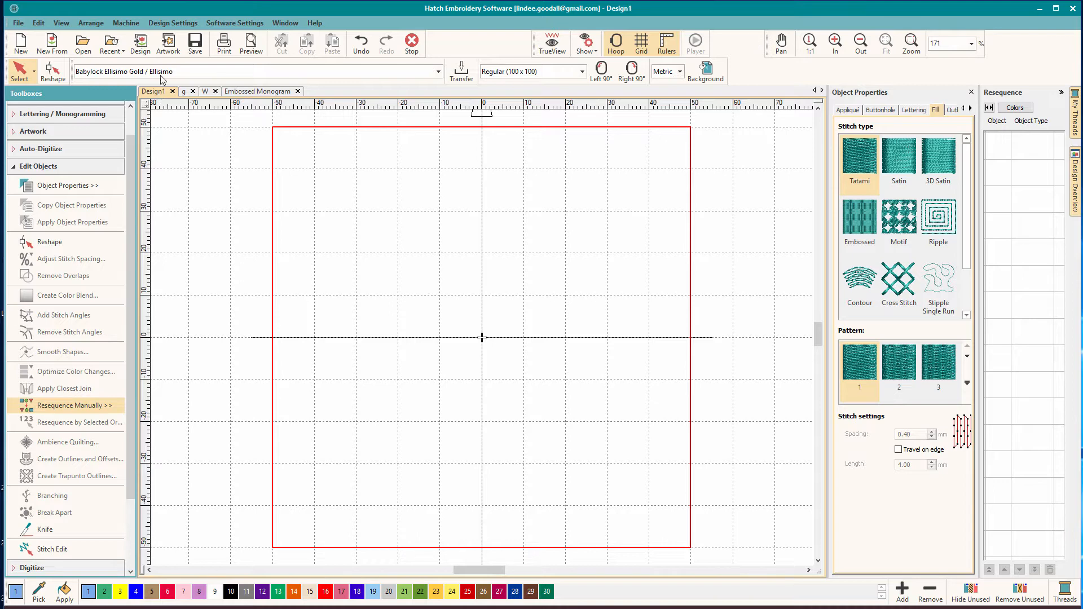
mouse_move(183, 114)
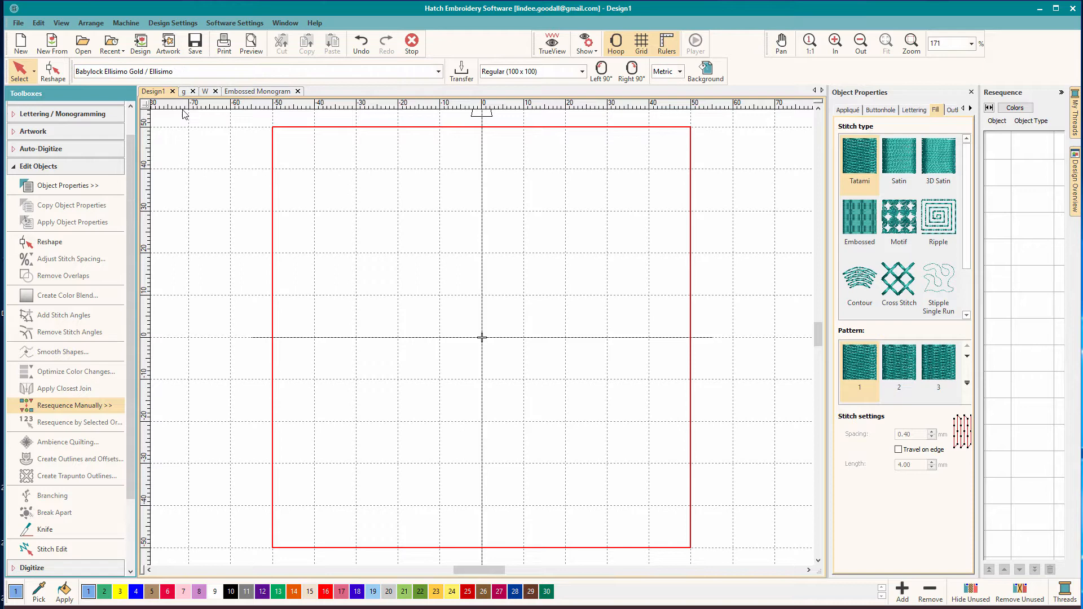
mouse_move(419, 270)
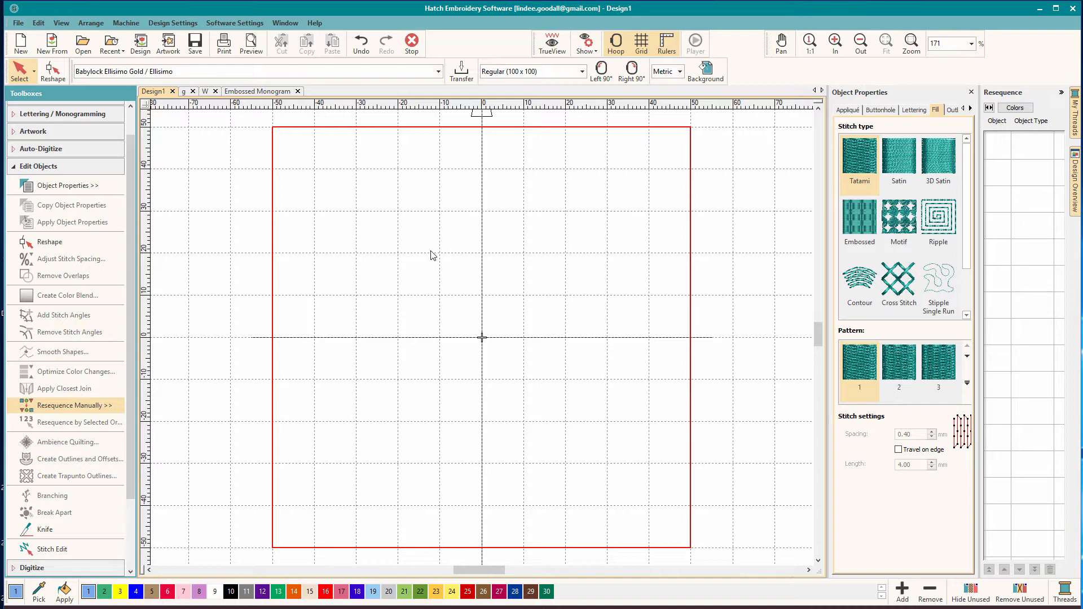
mouse_move(425, 247)
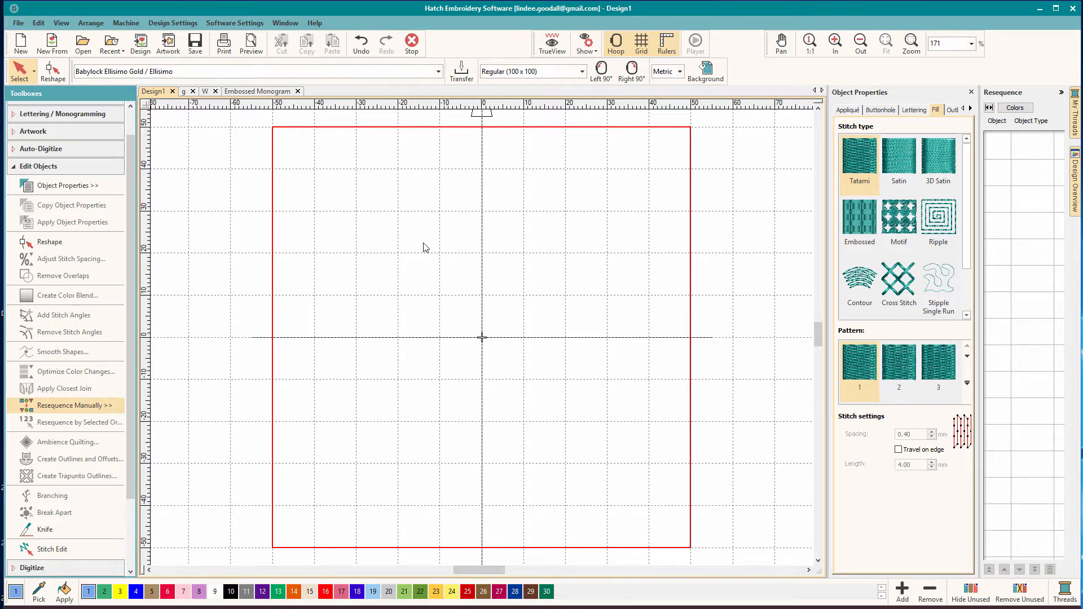
mouse_move(434, 242)
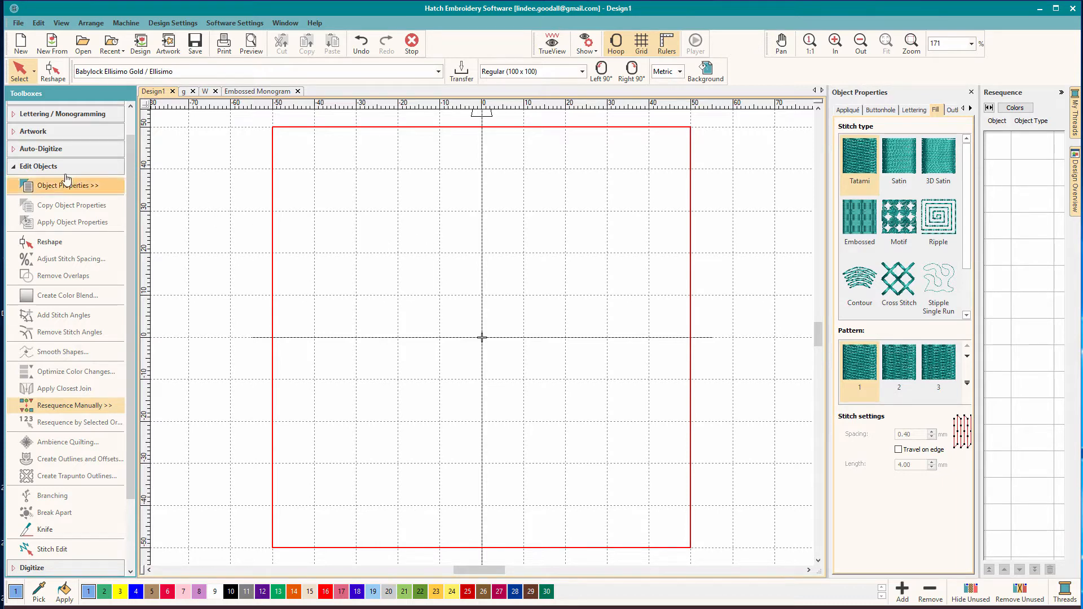
Step: Add monogram border pattern Q, the octagon, as the design's first satin border
click(39, 165)
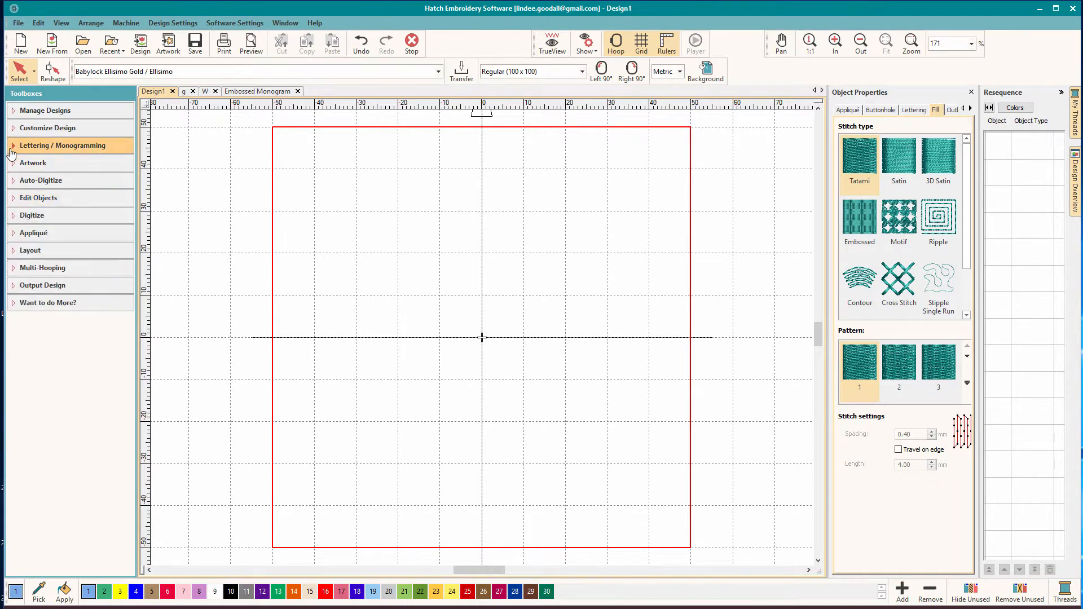
click(62, 145)
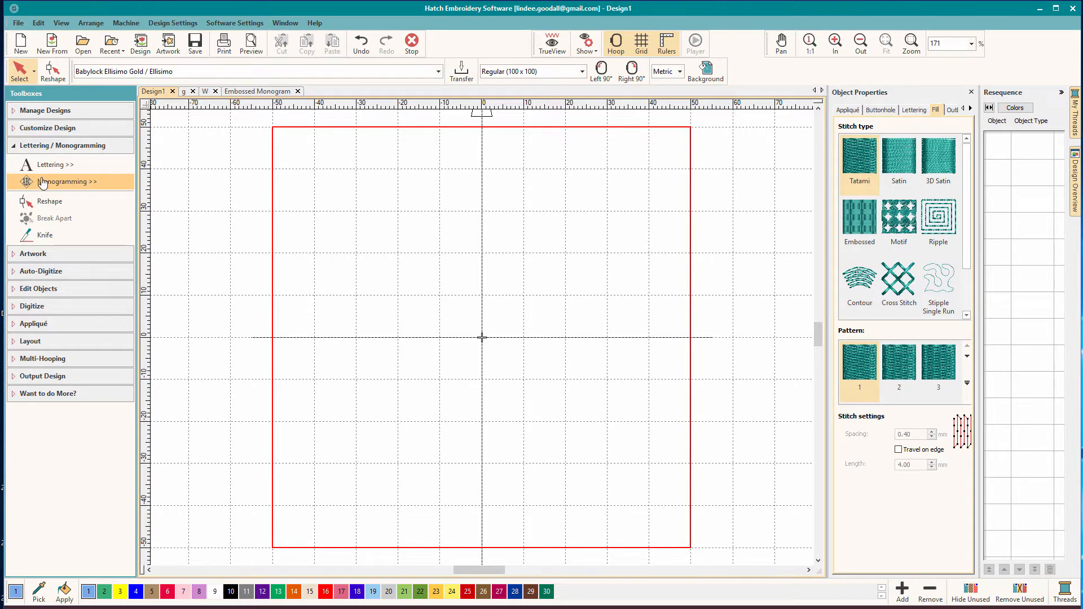
click(67, 181)
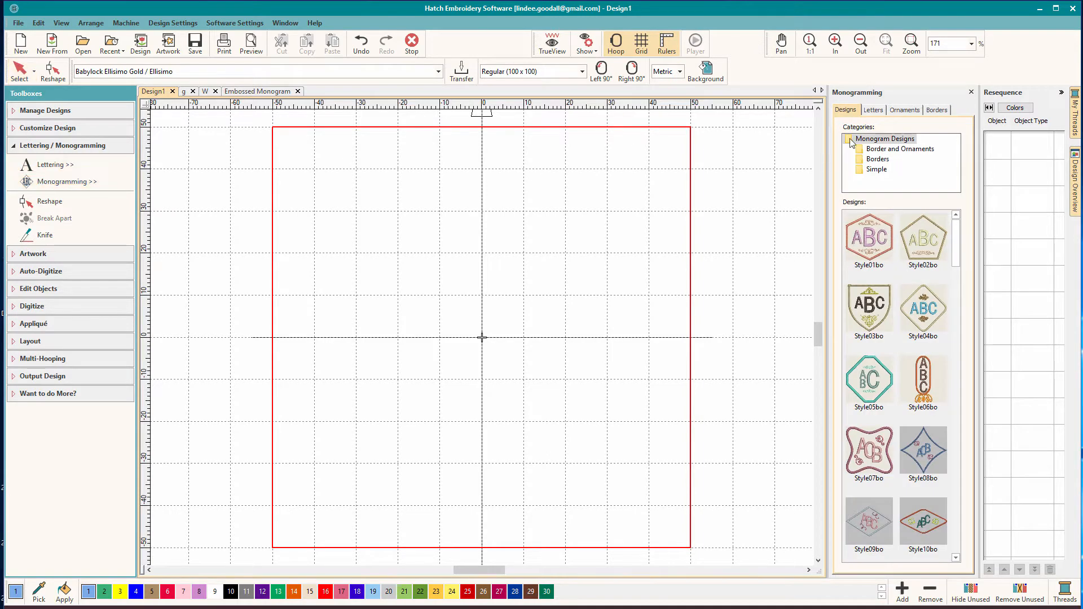
click(936, 110)
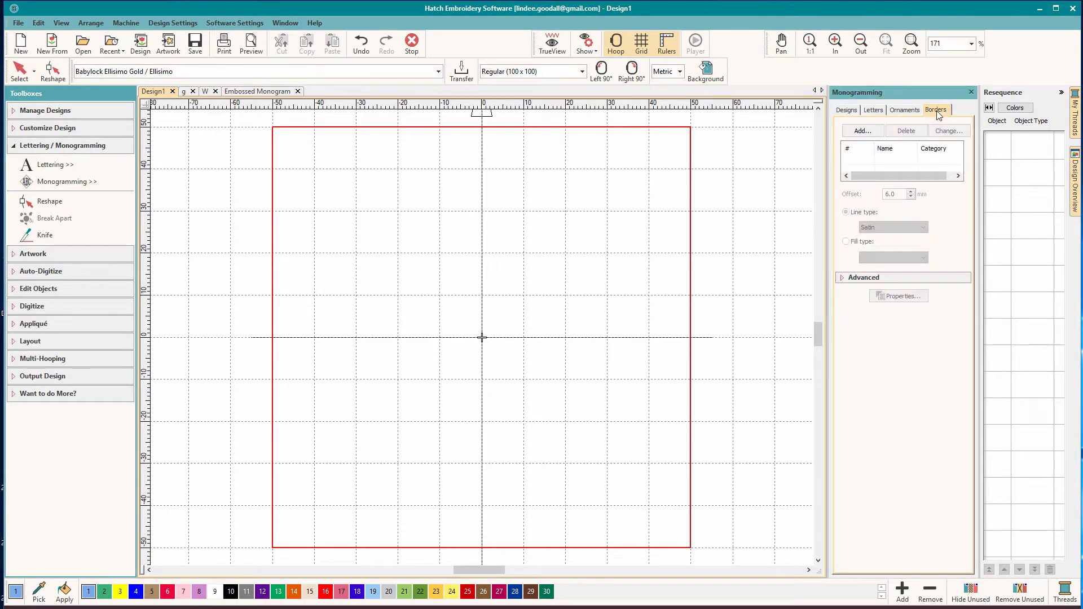
click(861, 130)
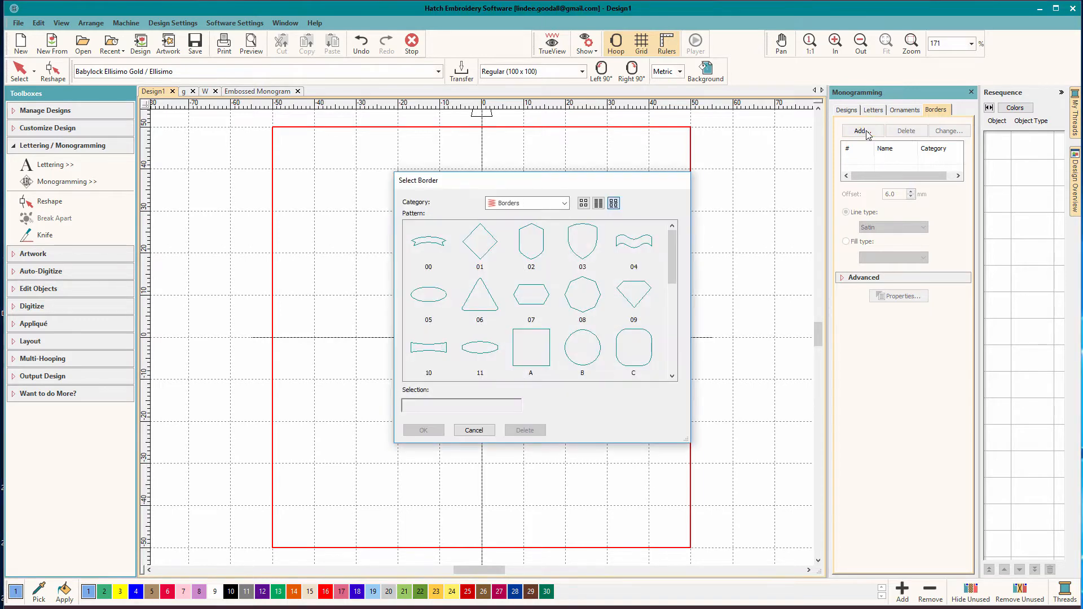
scroll(down, 3)
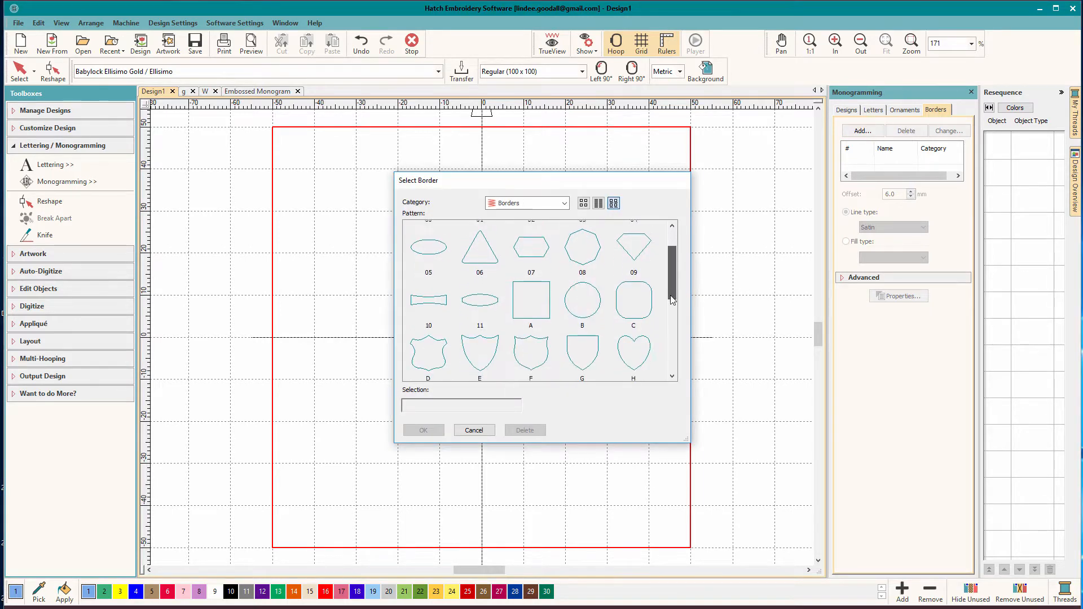
scroll(down, 3)
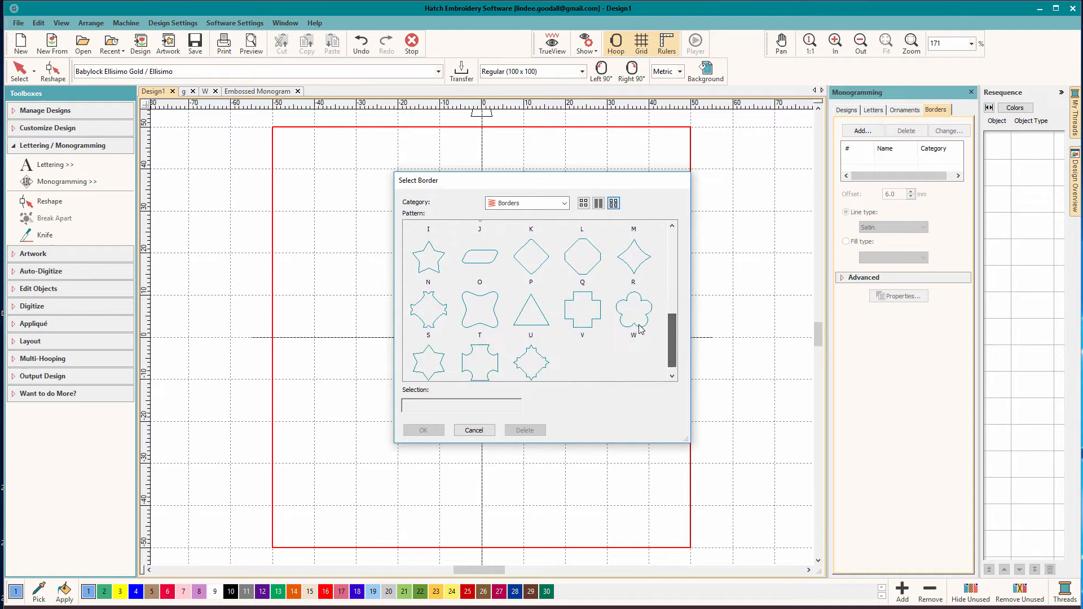
click(581, 257)
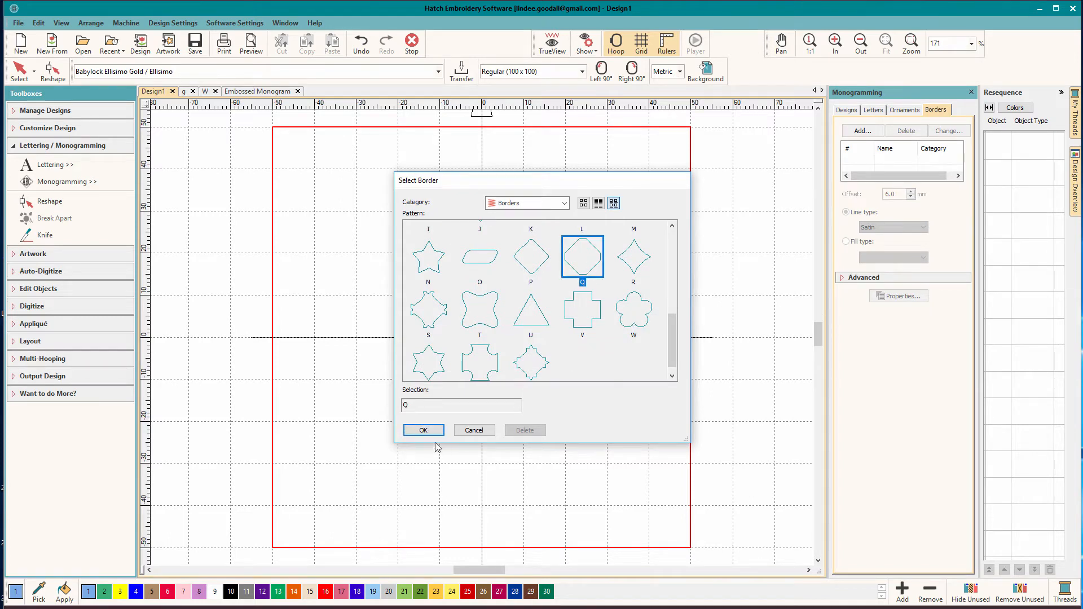
click(424, 429)
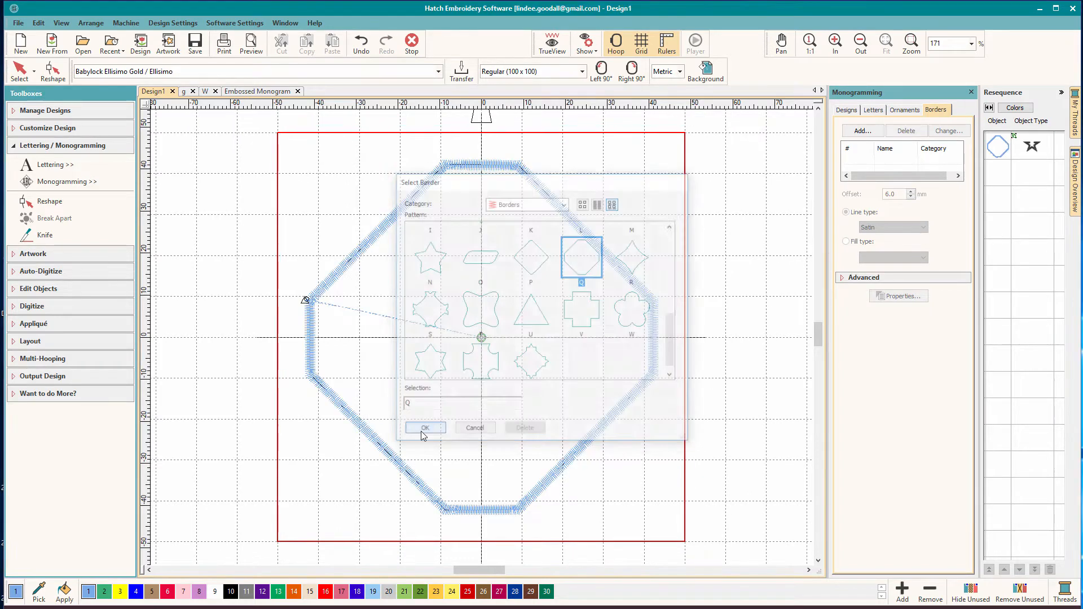
click(424, 428)
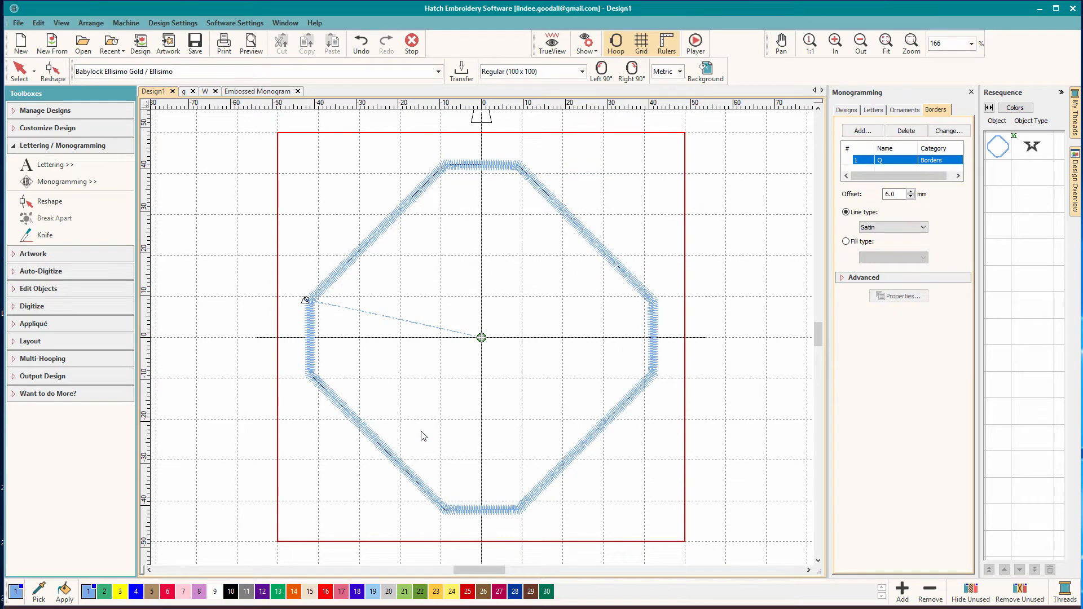
mouse_move(476, 326)
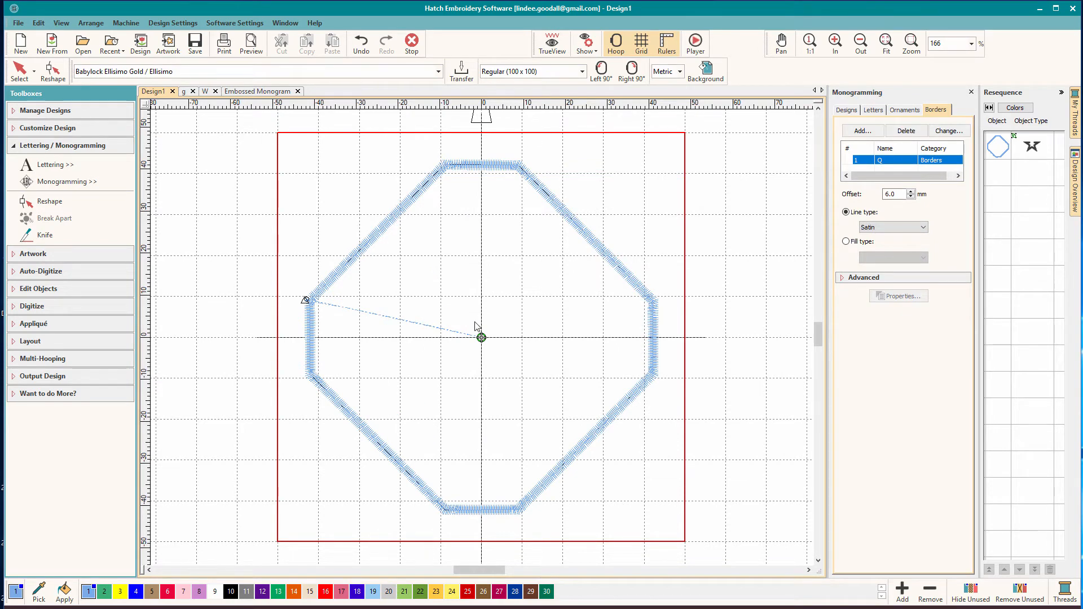
mouse_move(969, 158)
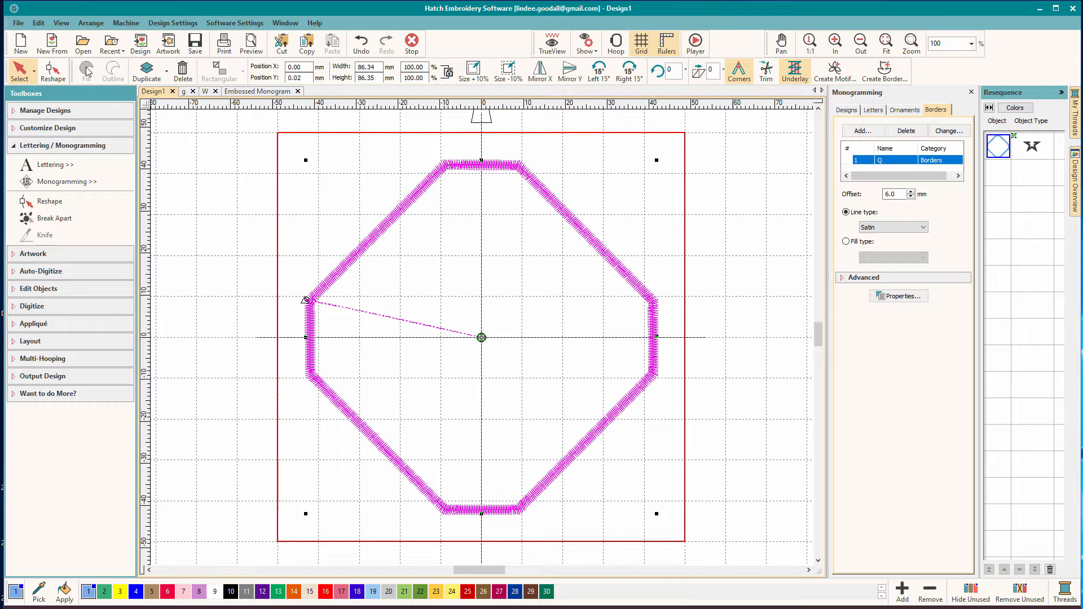
mouse_move(74, 202)
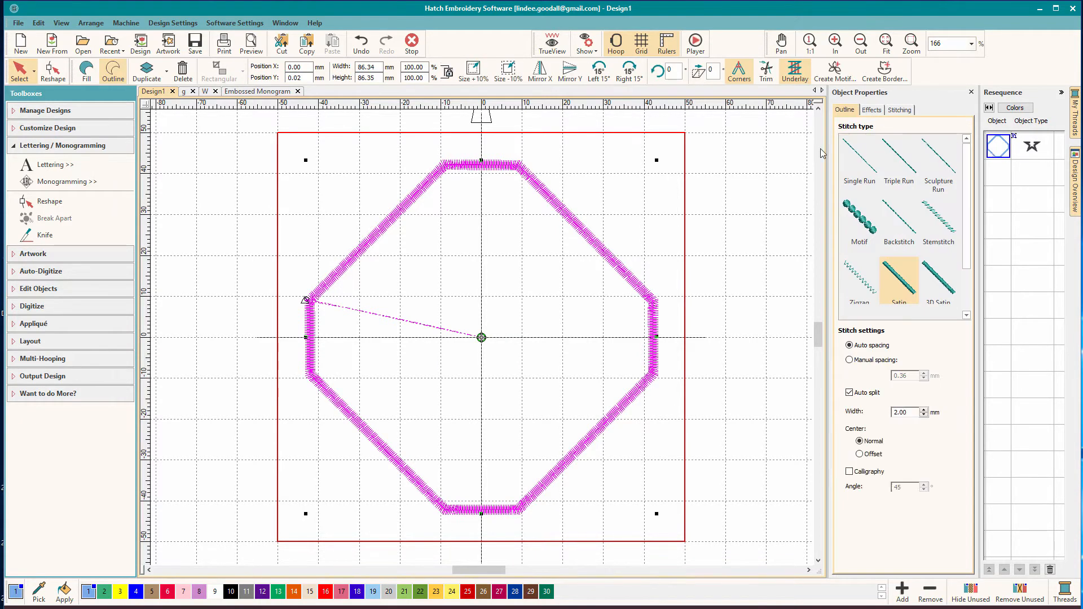
Step: Centre the large octagon in the hoop with the default Tatami solid fill
click(93, 70)
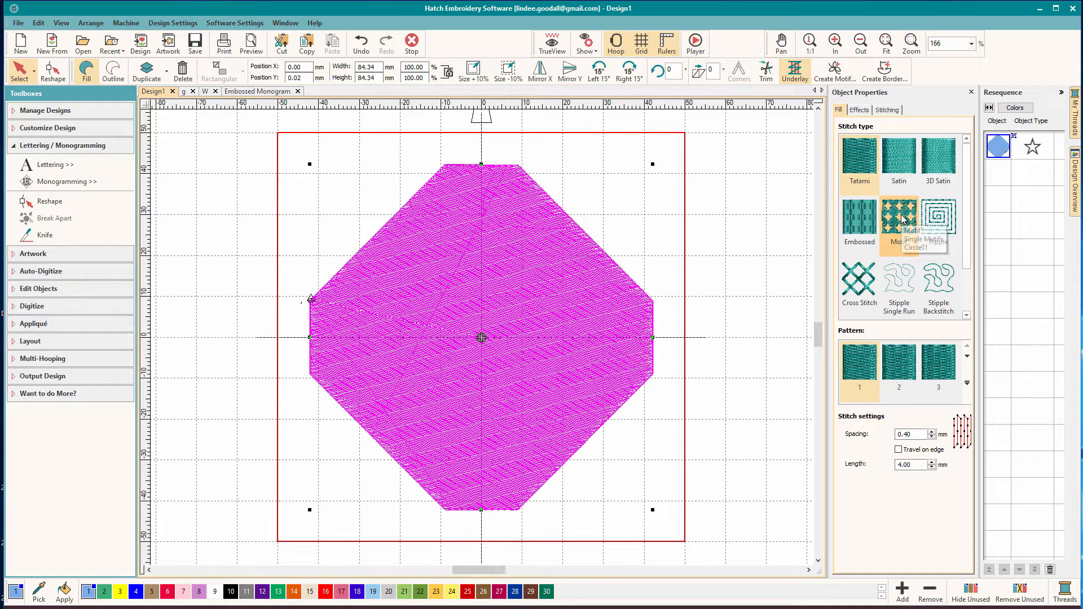
Step: Fill the octagon with Blackwork motif Kite01 at 3.00 mm column and row spacing
click(898, 219)
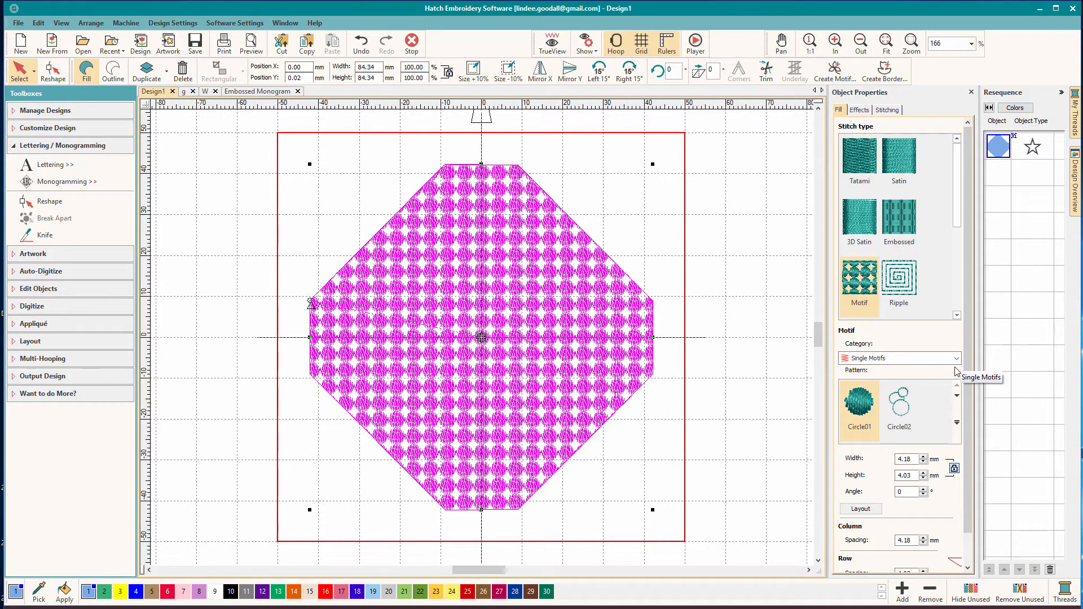
click(898, 357)
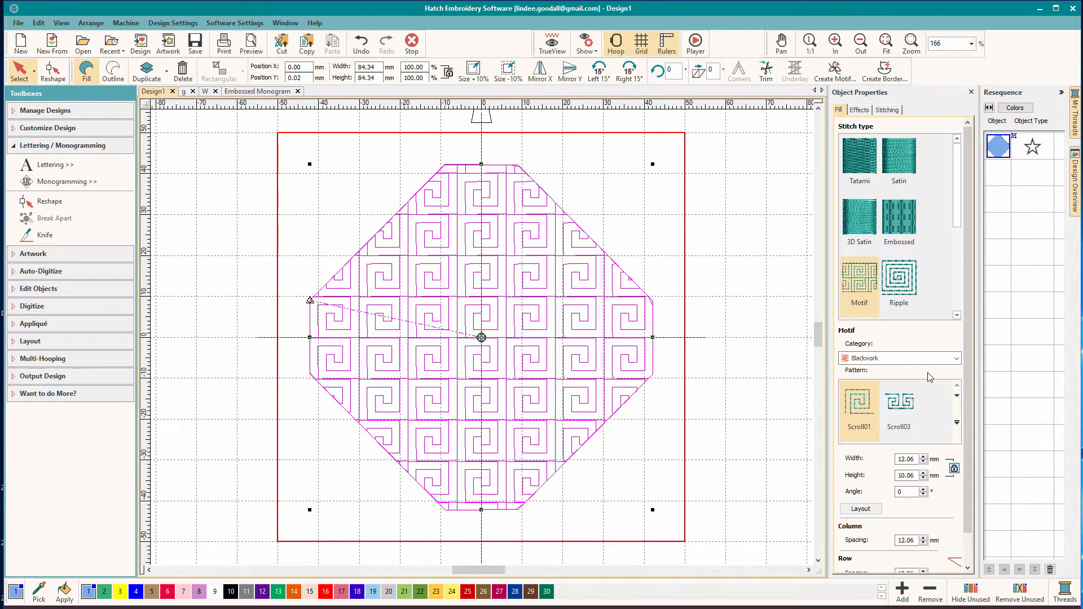
click(956, 395)
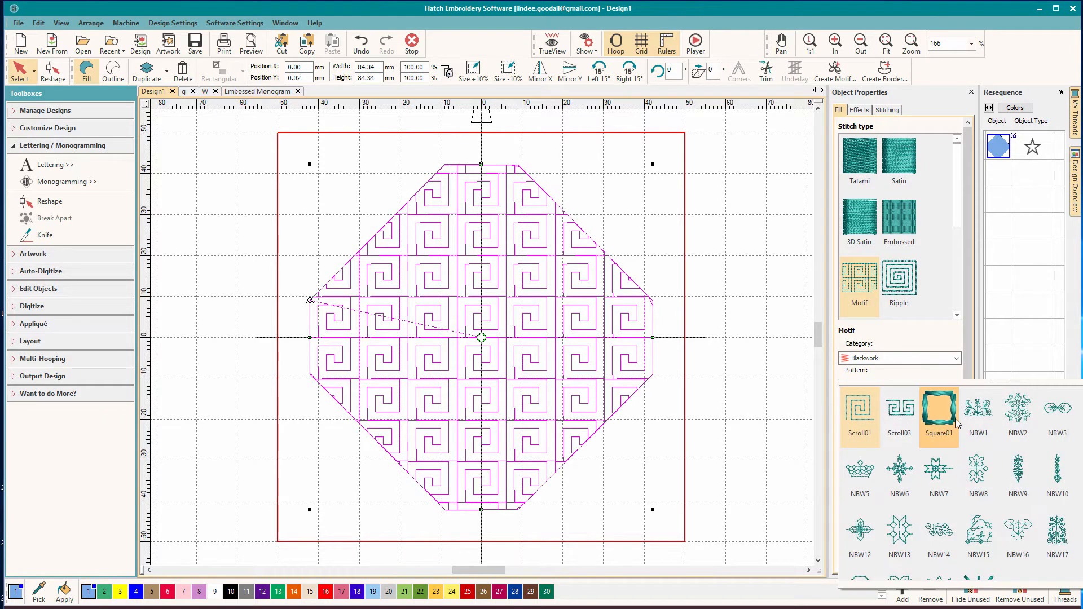
scroll(down, 3)
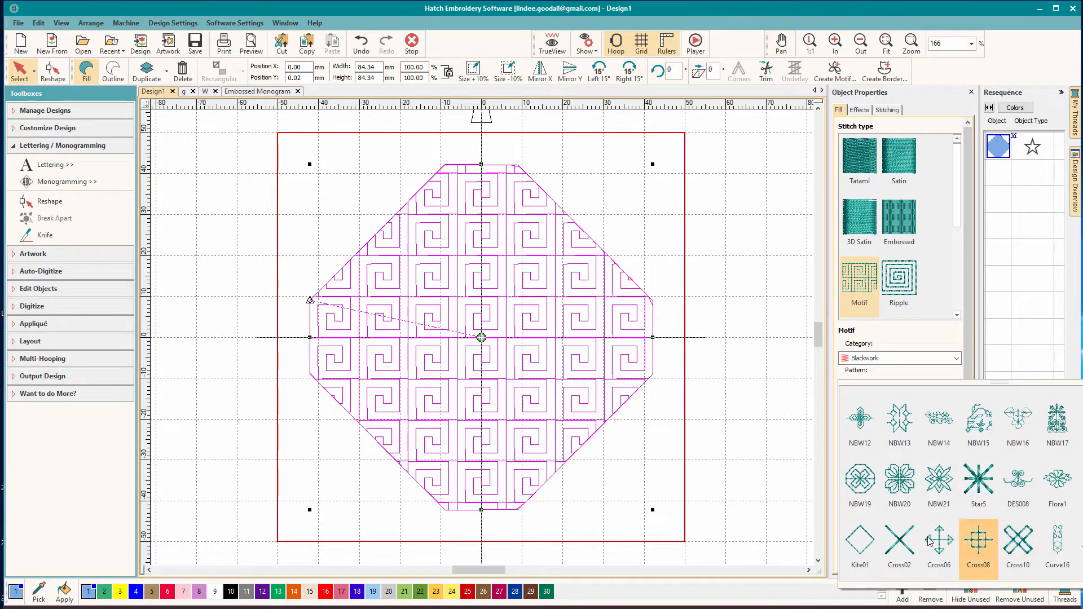
click(859, 423)
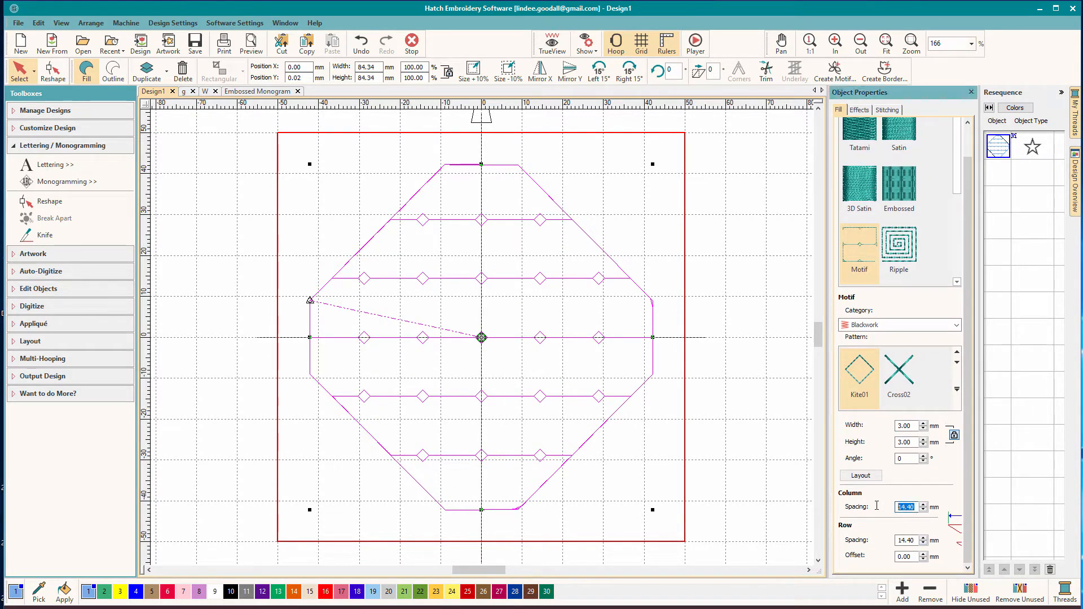
text(3.00)
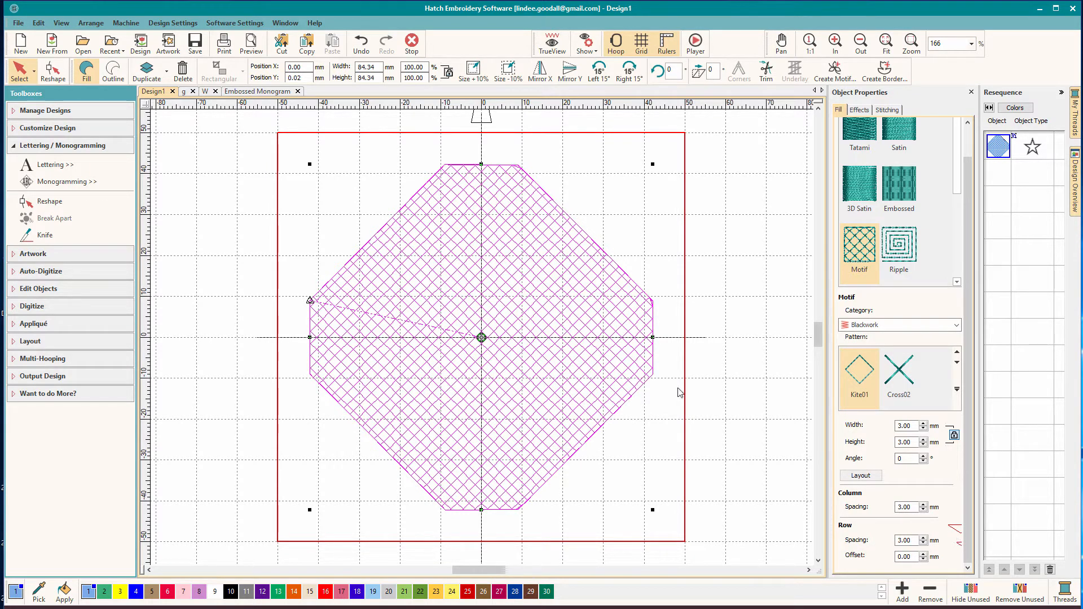
mouse_move(65, 181)
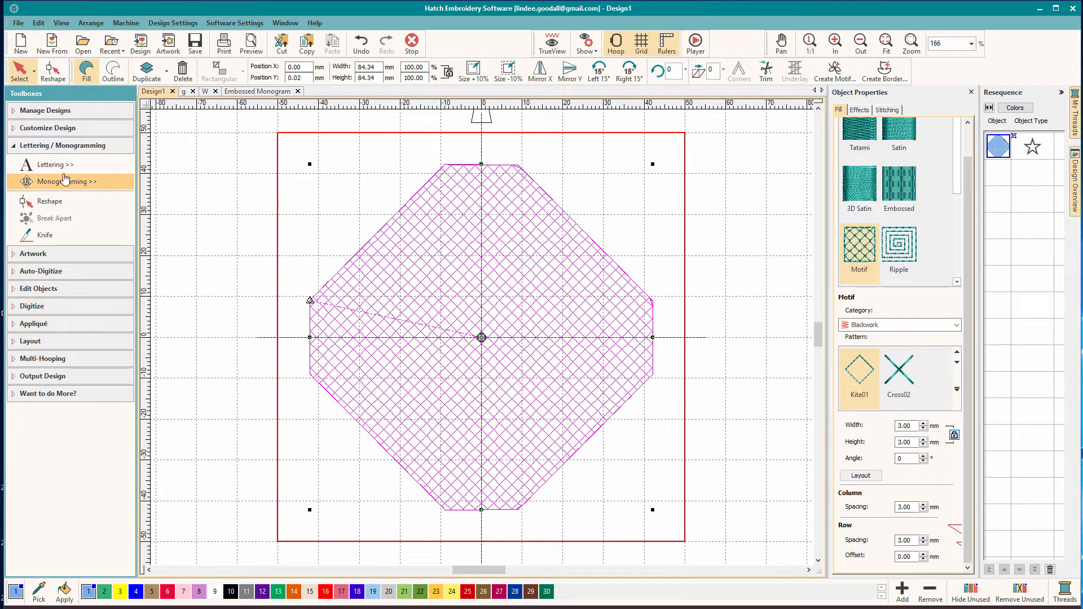
Step: Add the letter G at 45.00 mm height, centred over the octagon
click(51, 164)
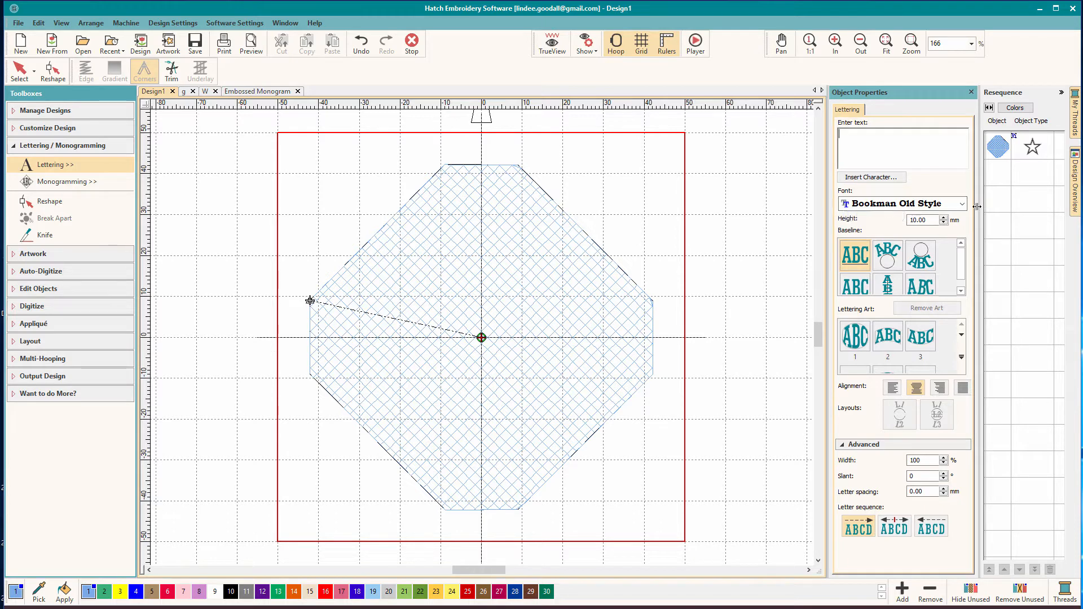
mouse_move(962, 205)
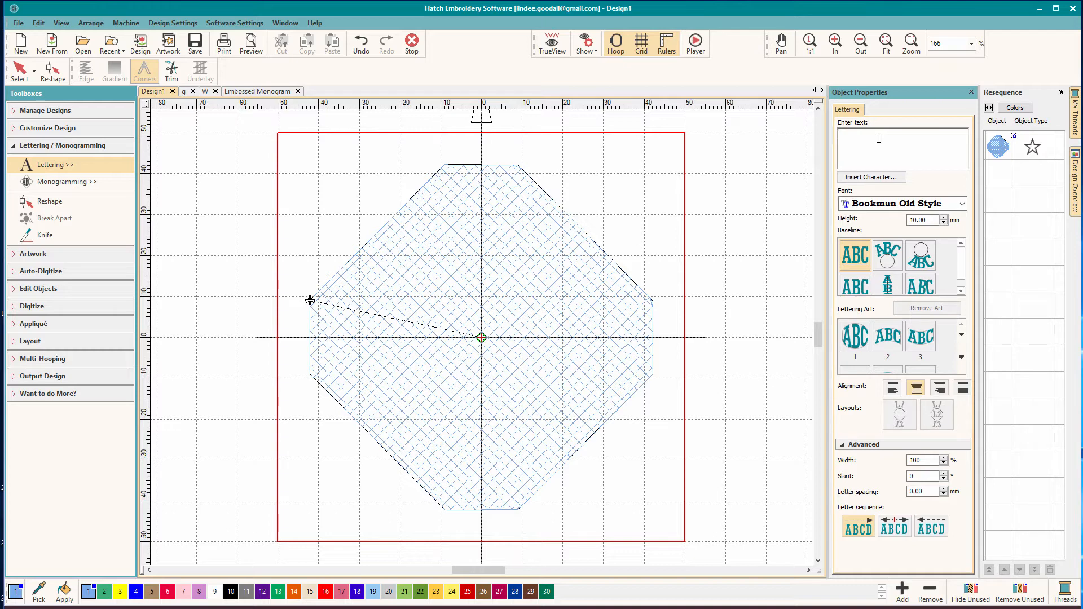
text(G)
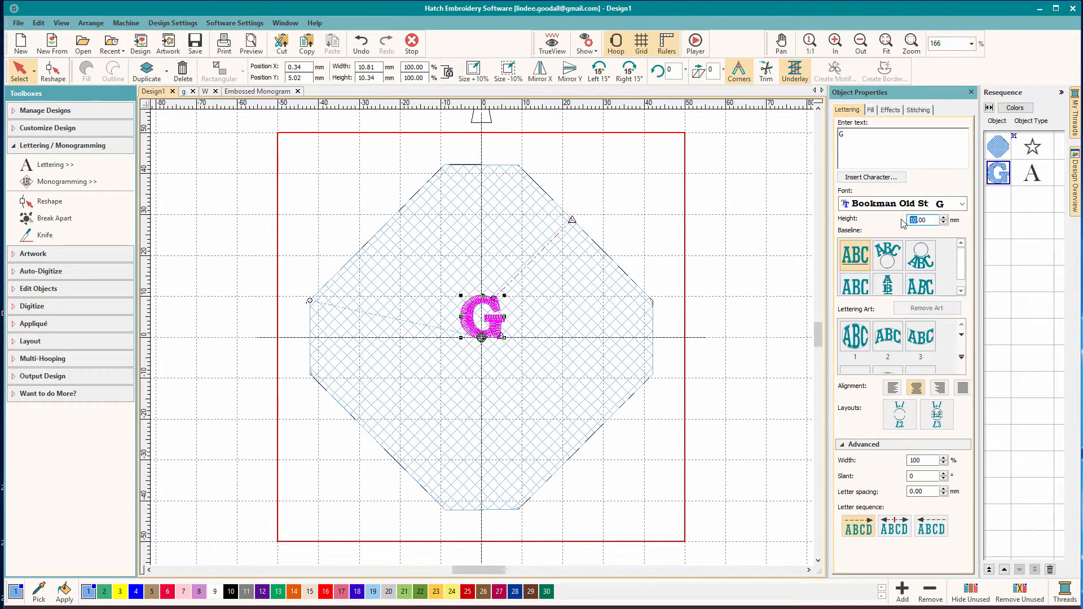
text(45.00)
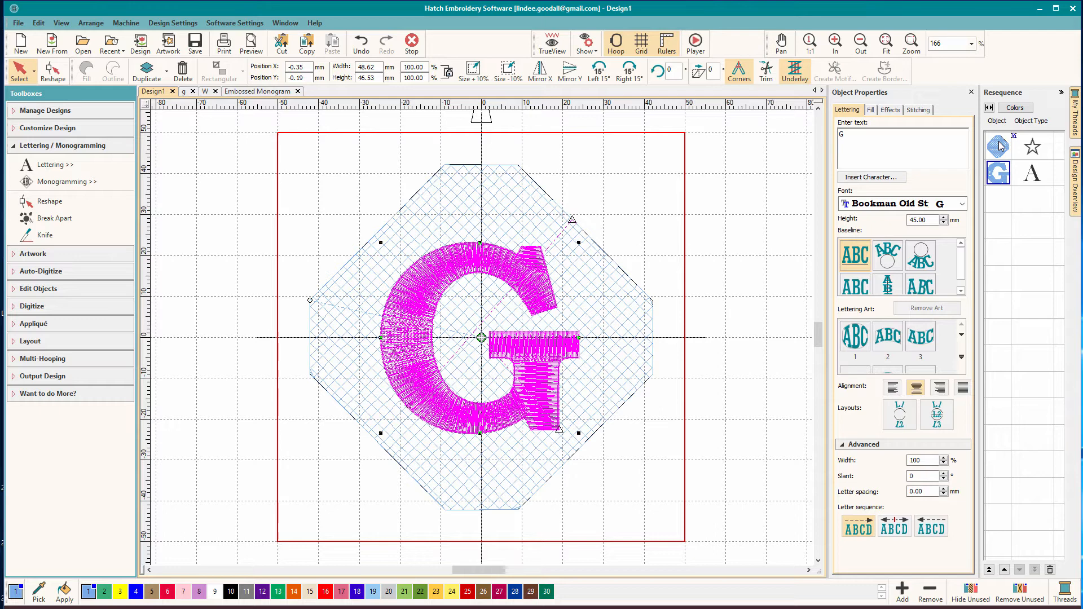
mouse_move(92, 401)
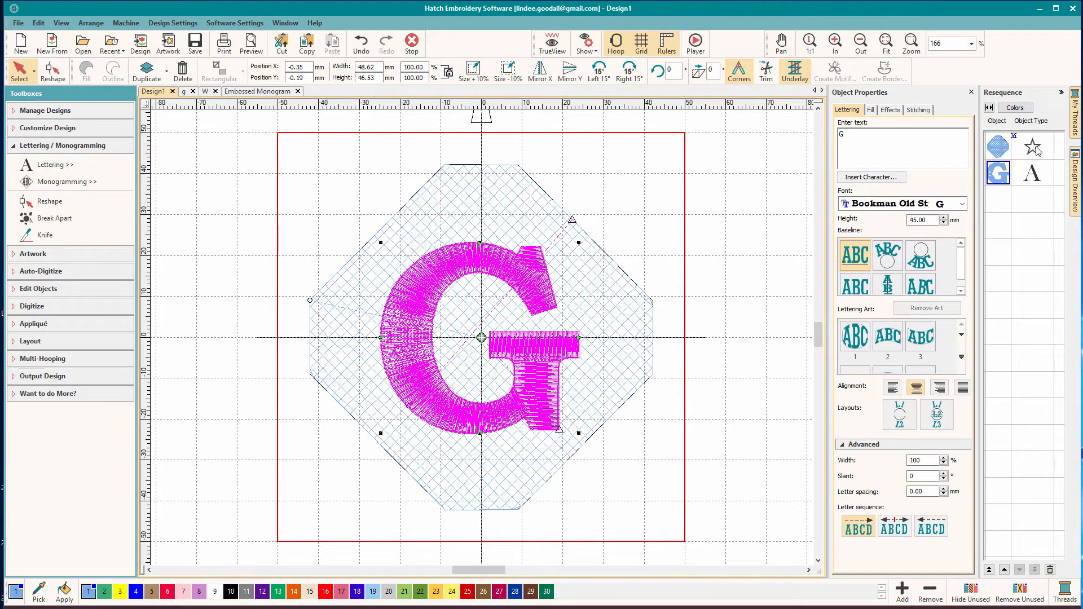
mouse_move(39, 270)
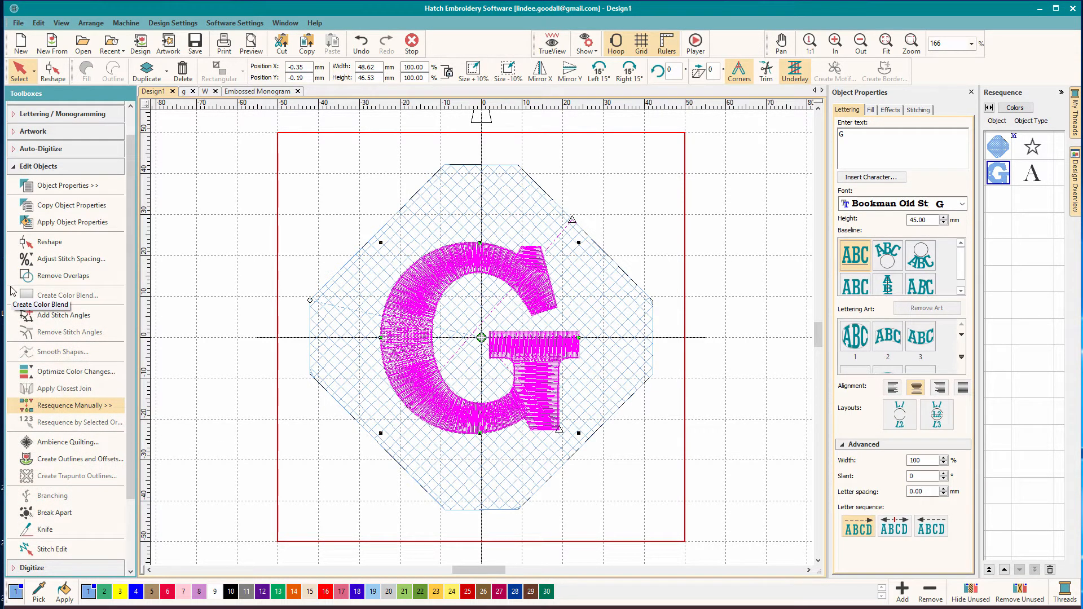
Step: Remove overlaps between the octagon and the G, cutting a G-shaped hole
click(66, 276)
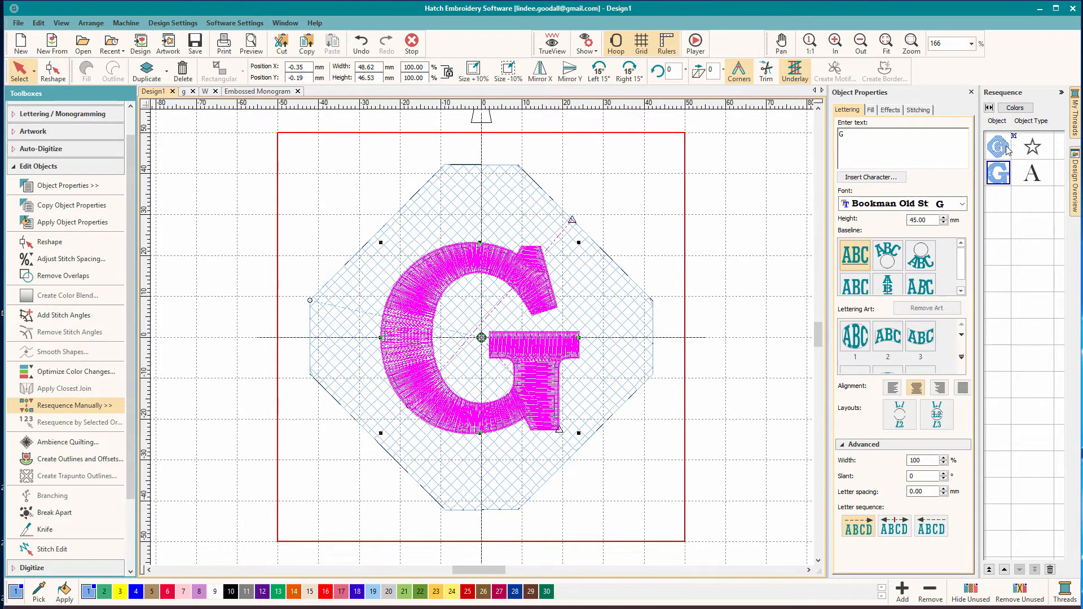
click(998, 173)
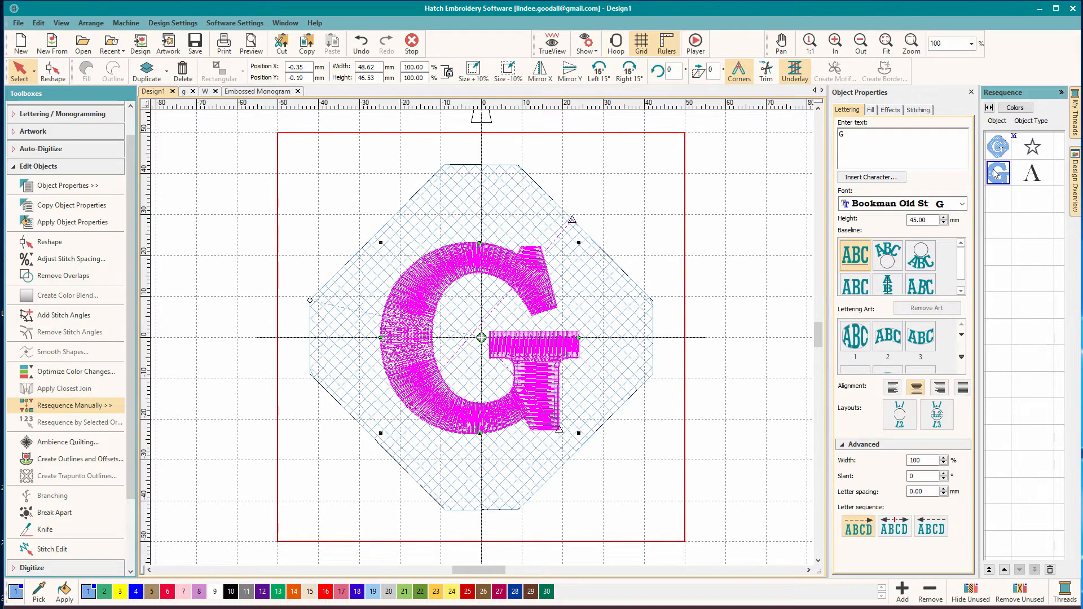
right_click(997, 173)
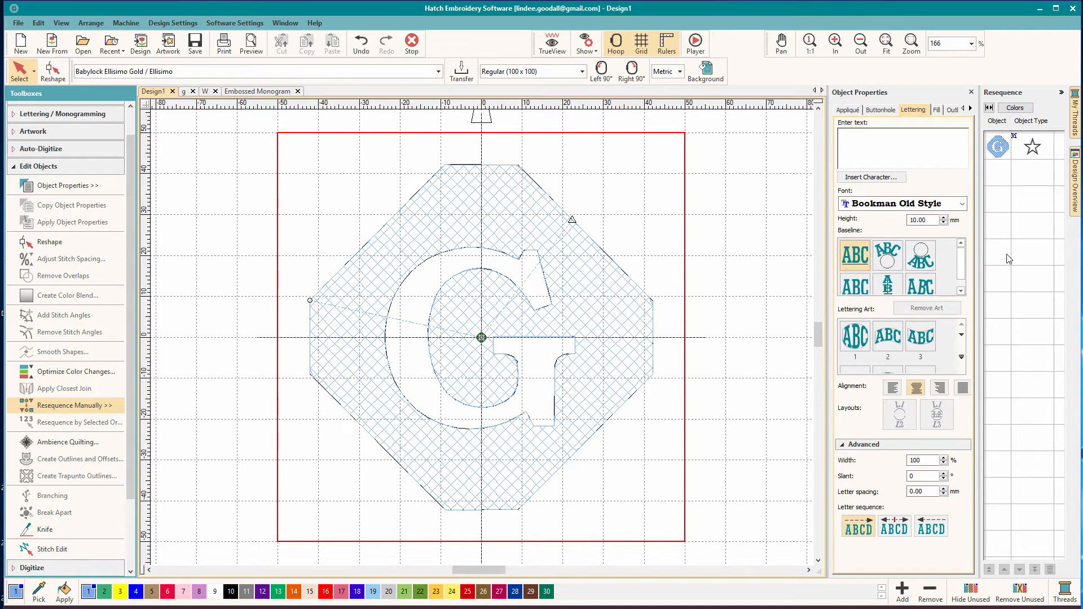
mouse_move(1009, 222)
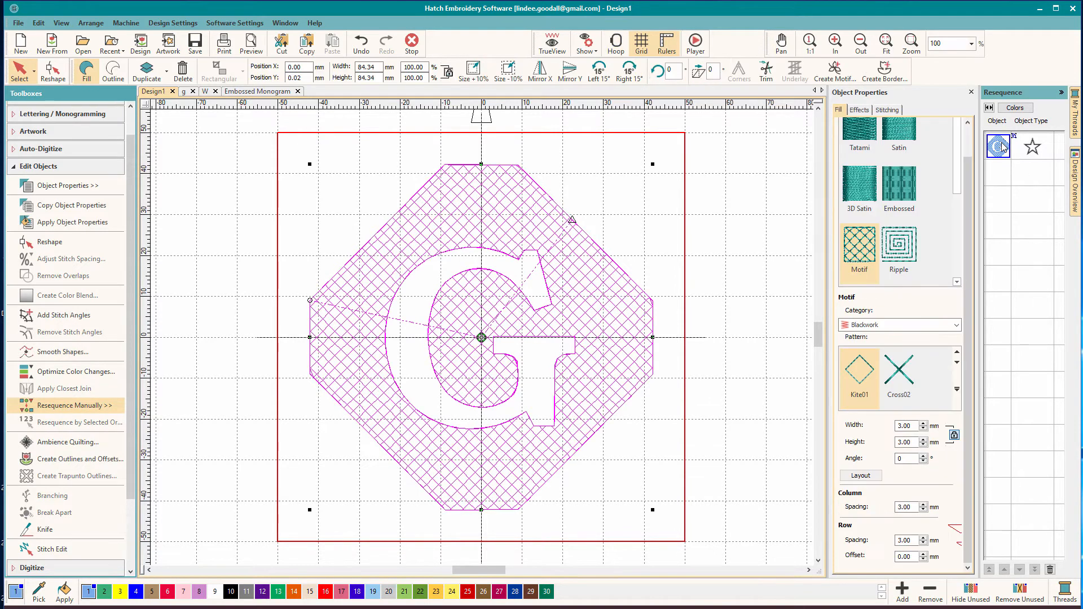
mouse_move(77, 464)
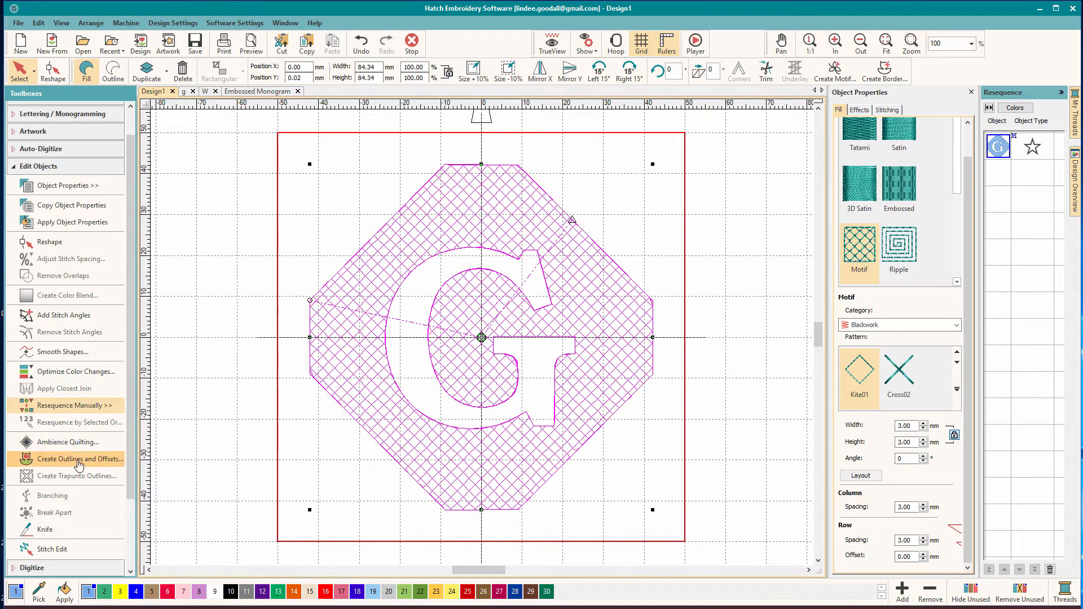
Step: Create object and offset run outlines around the octagon and the G opening
click(80, 459)
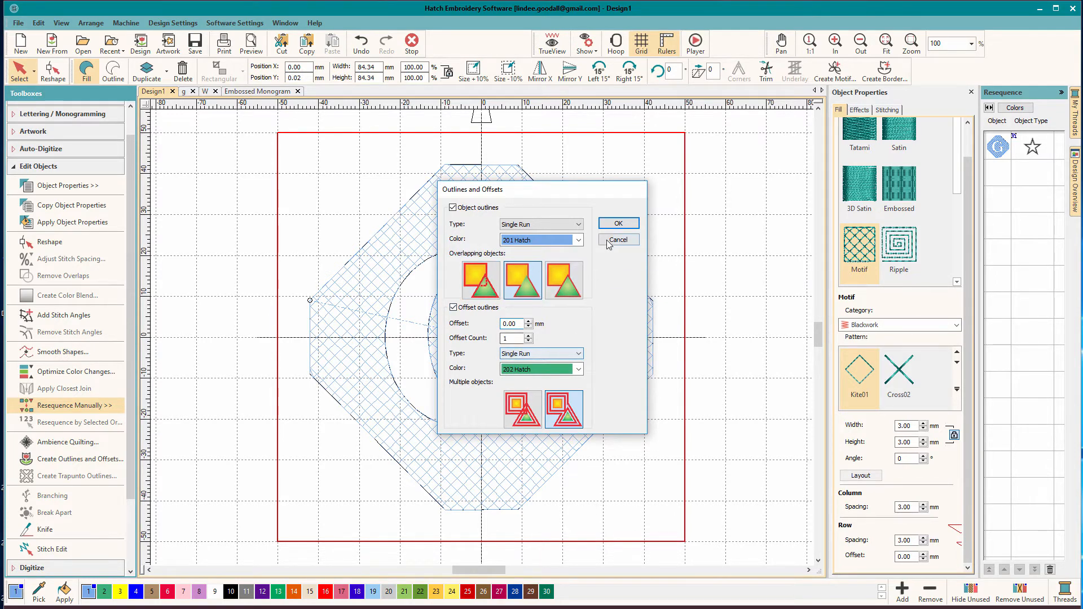
click(617, 239)
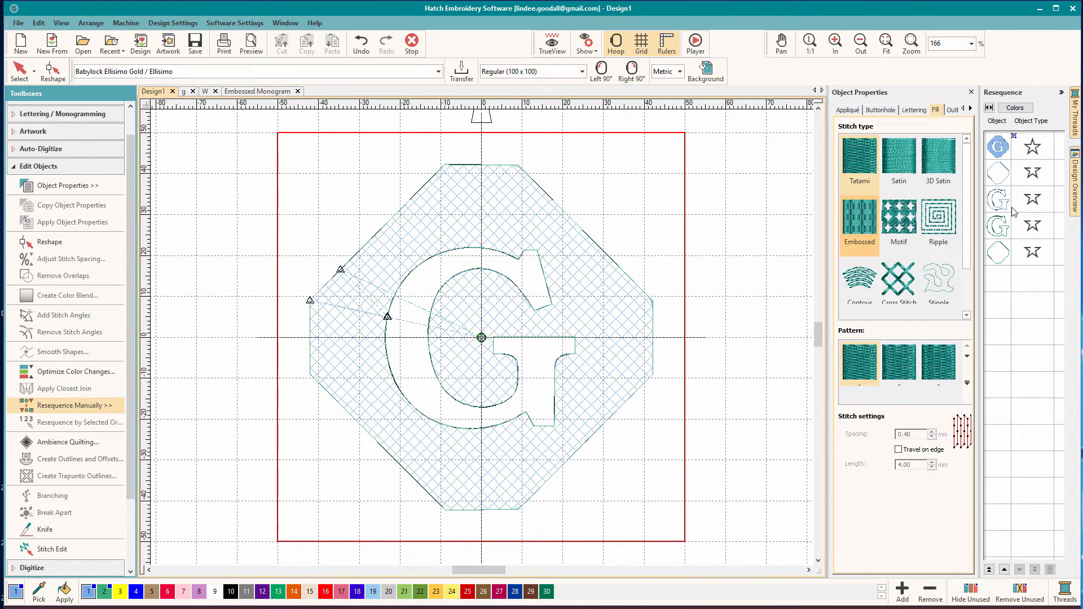
Step: Delete the redundant outlines and set the G and octagon outlines to Satin
click(998, 226)
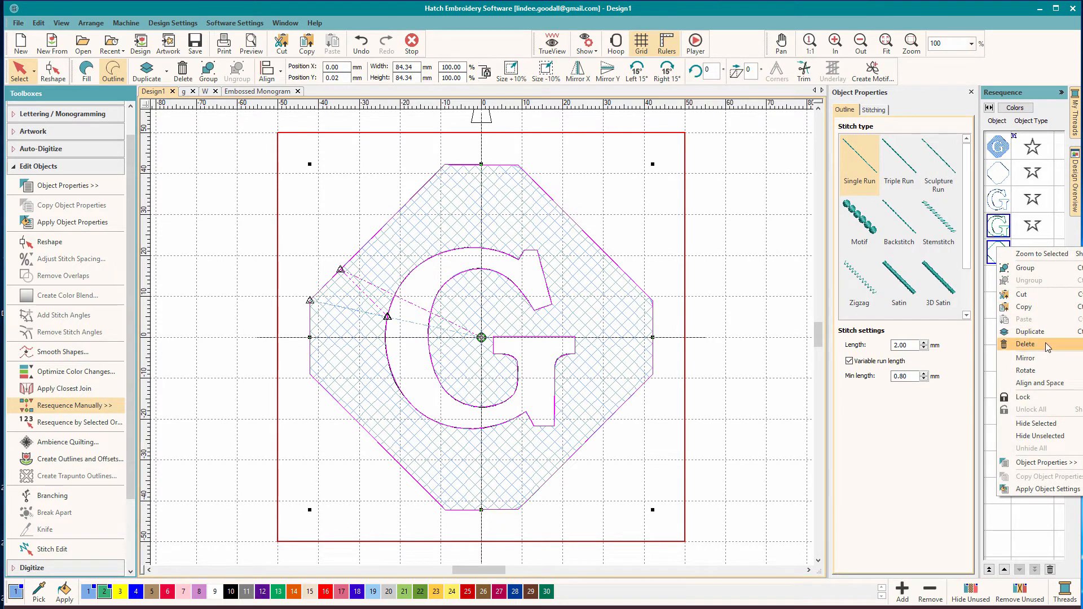
click(1025, 343)
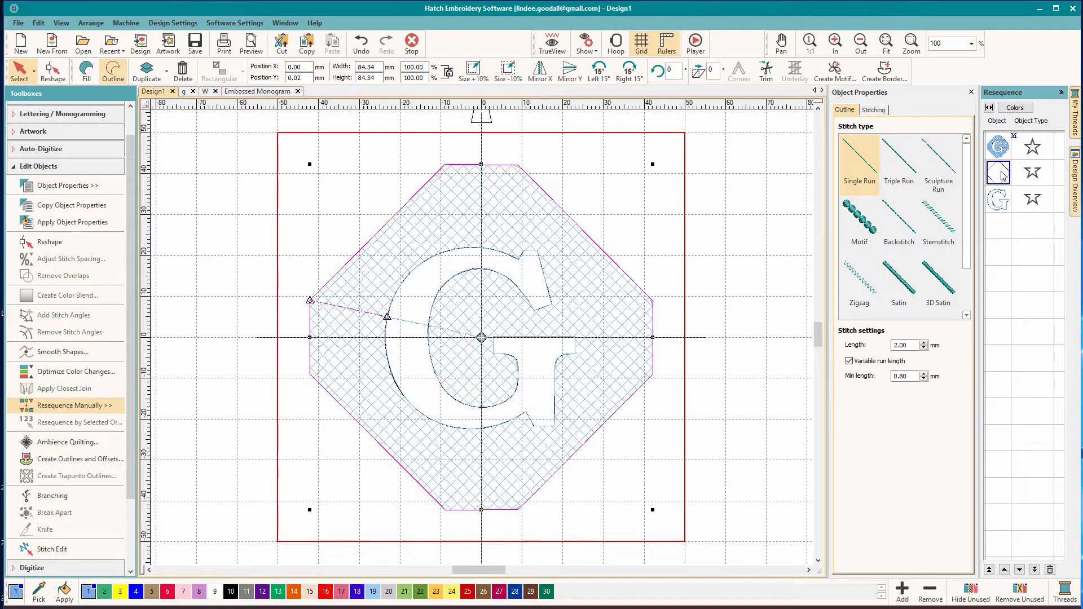
click(898, 283)
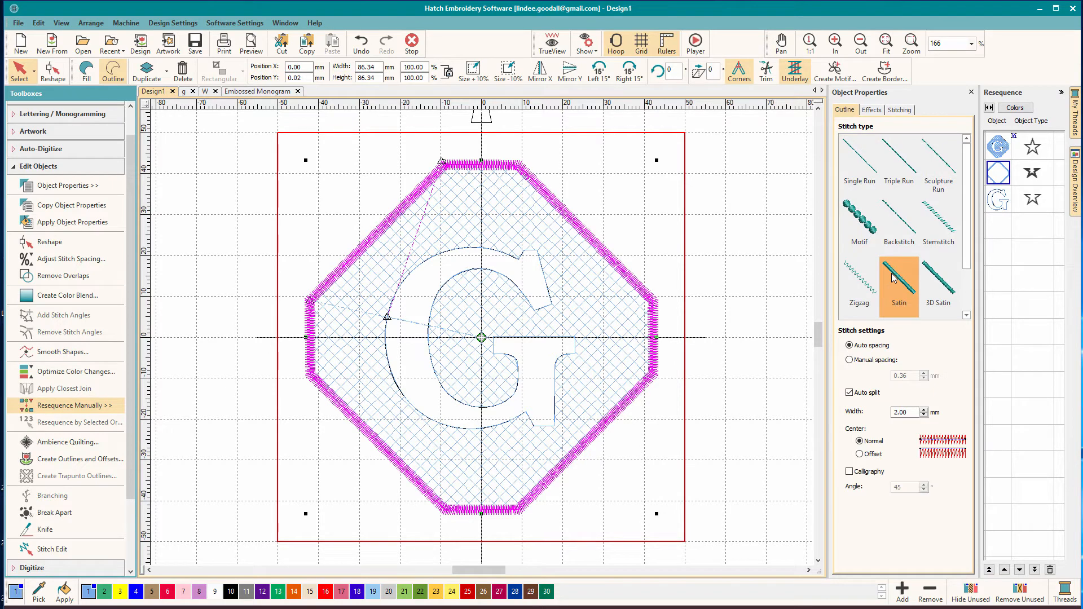
click(998, 200)
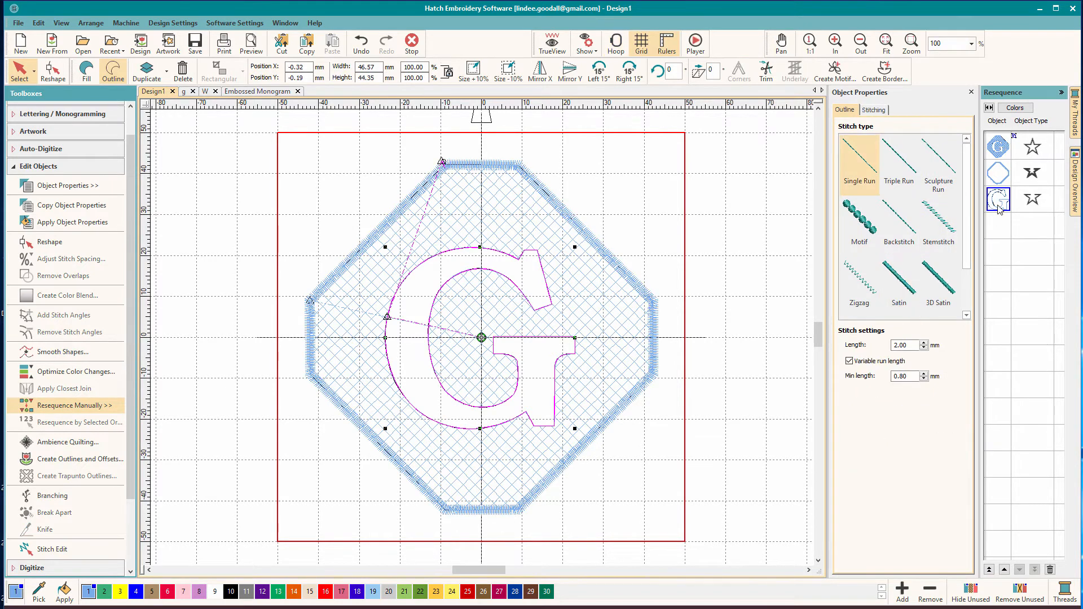
click(898, 276)
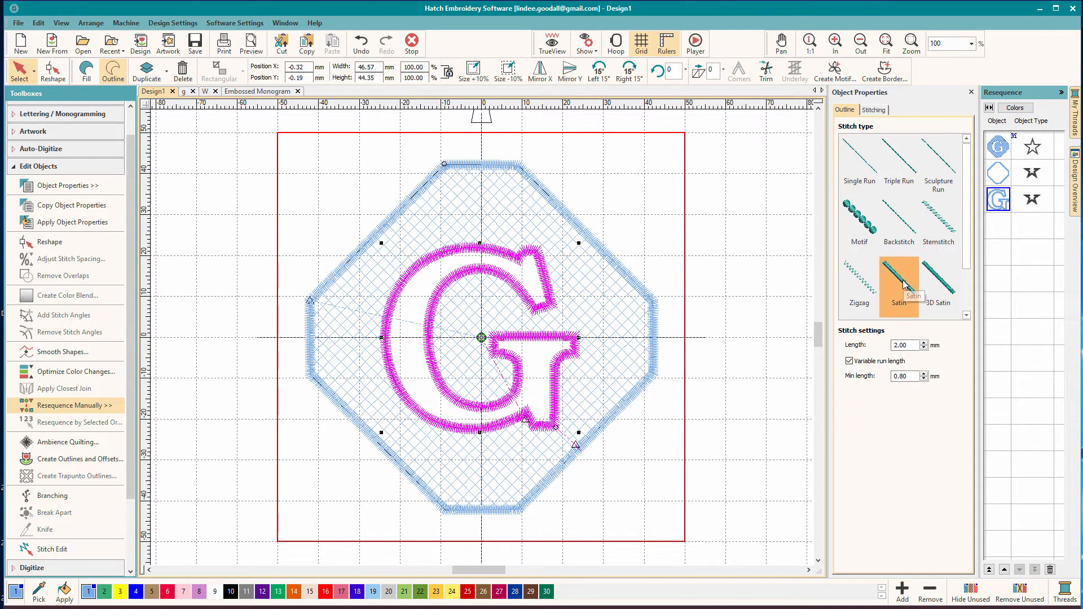
click(897, 284)
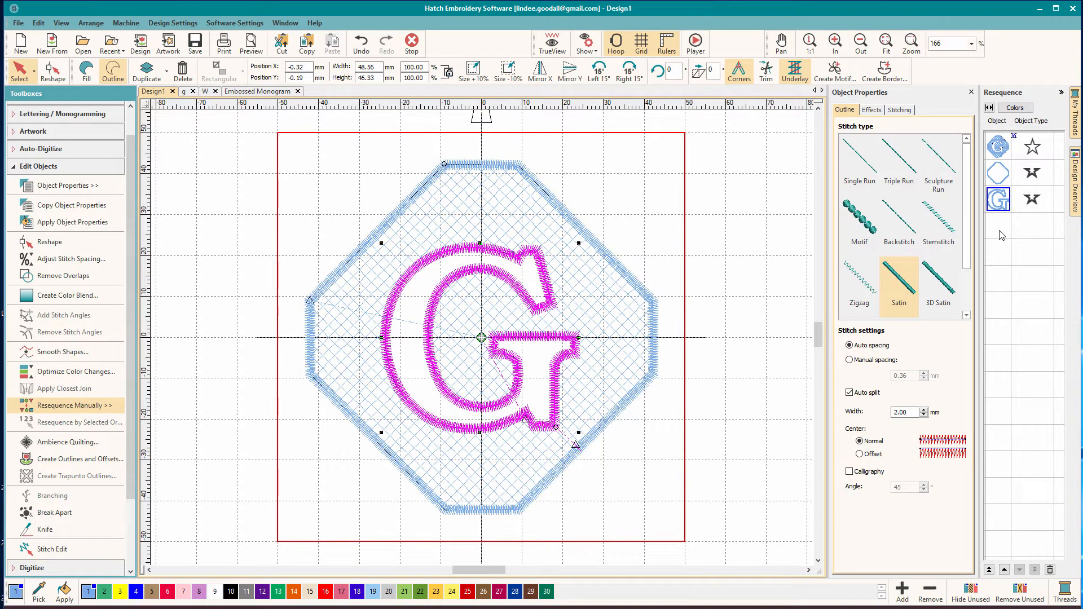
click(998, 172)
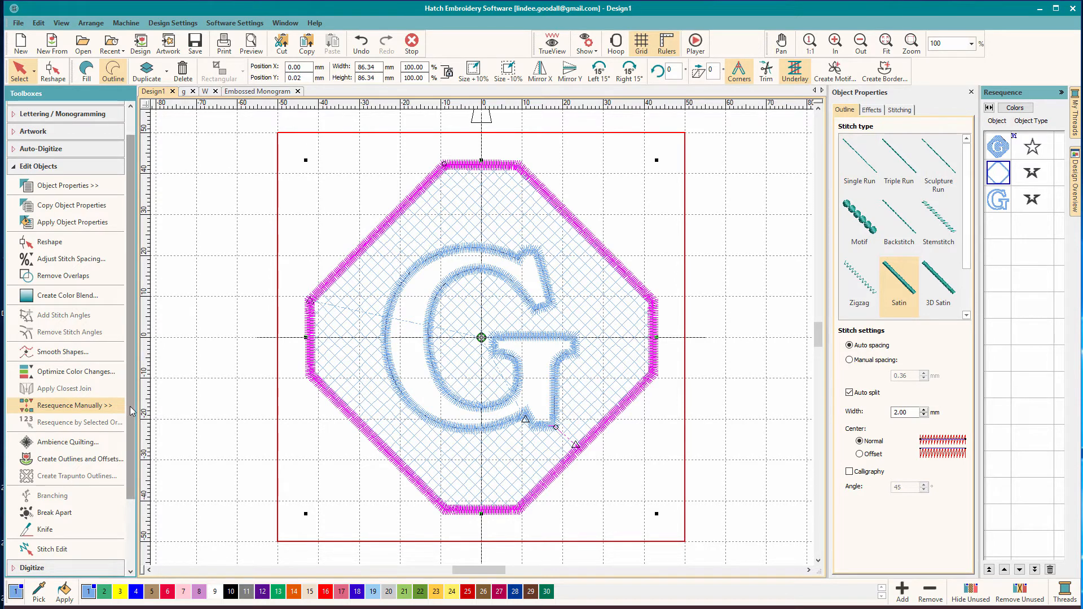
Step: Create outlines and an offset around the octagon with an edited offset distance
click(80, 458)
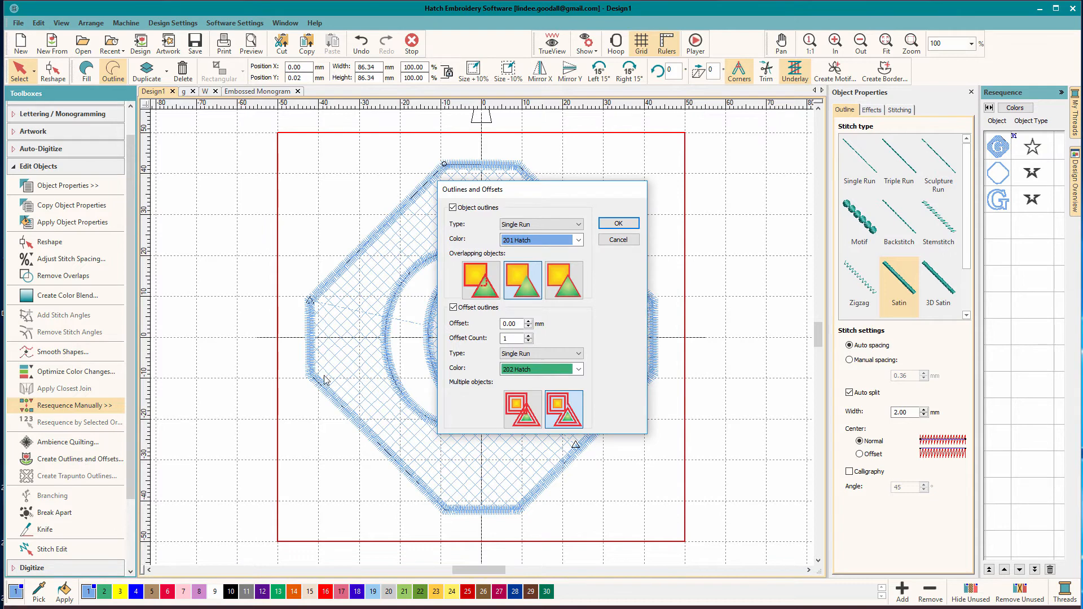
click(511, 323)
text(5)
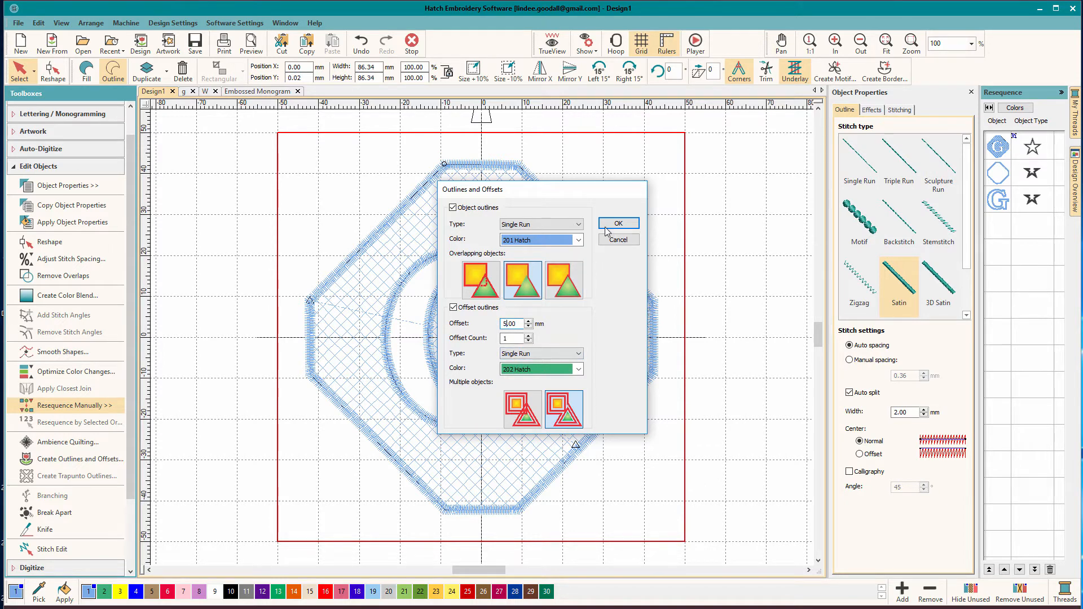
click(617, 224)
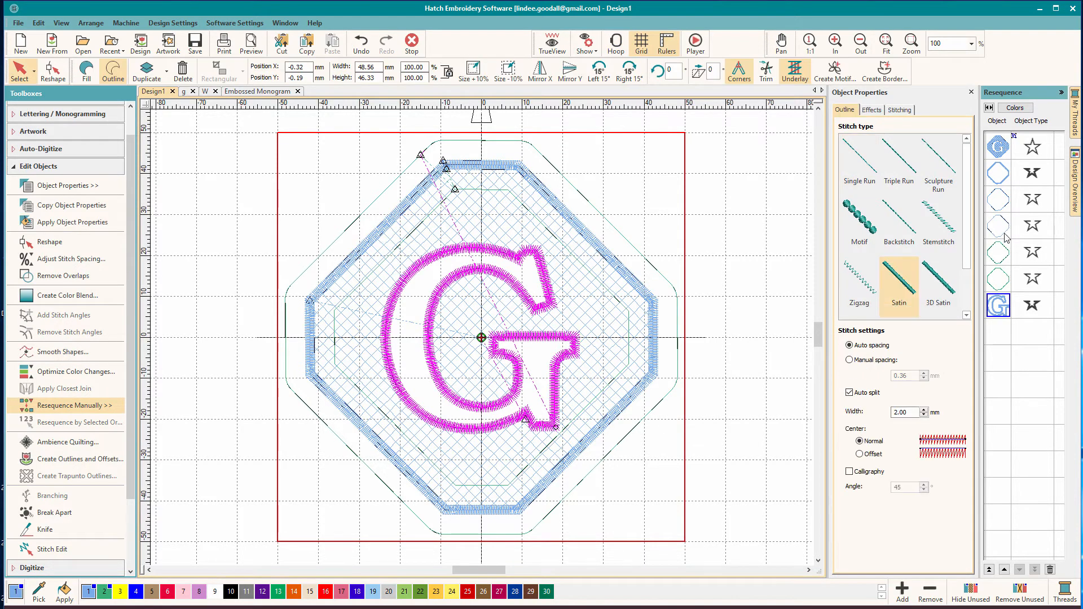
Step: Remove the unwanted generated outlines and make the outer offset a satin border
click(997, 199)
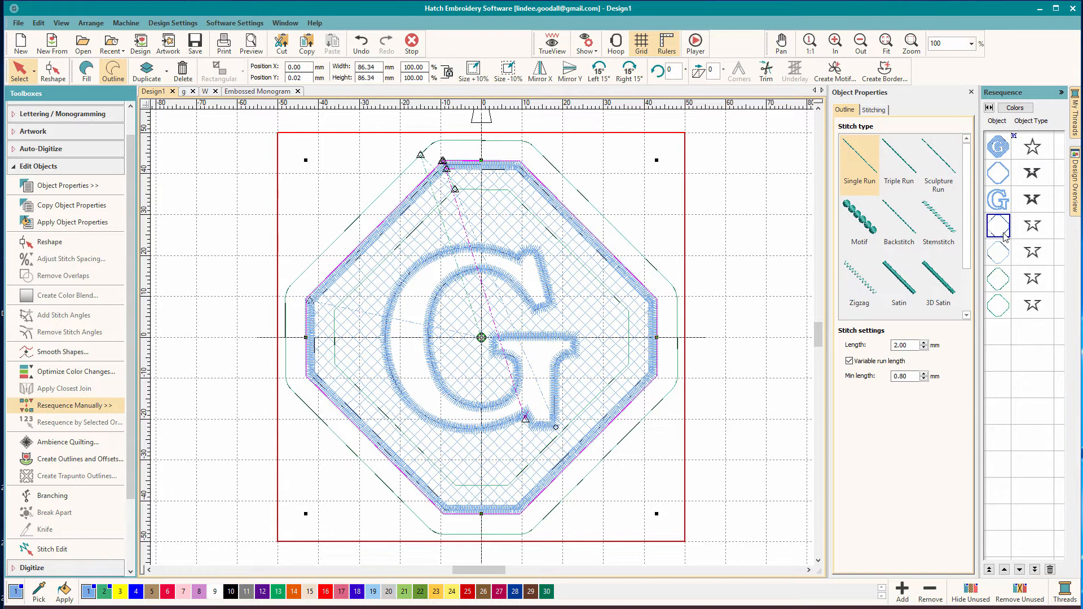
click(859, 217)
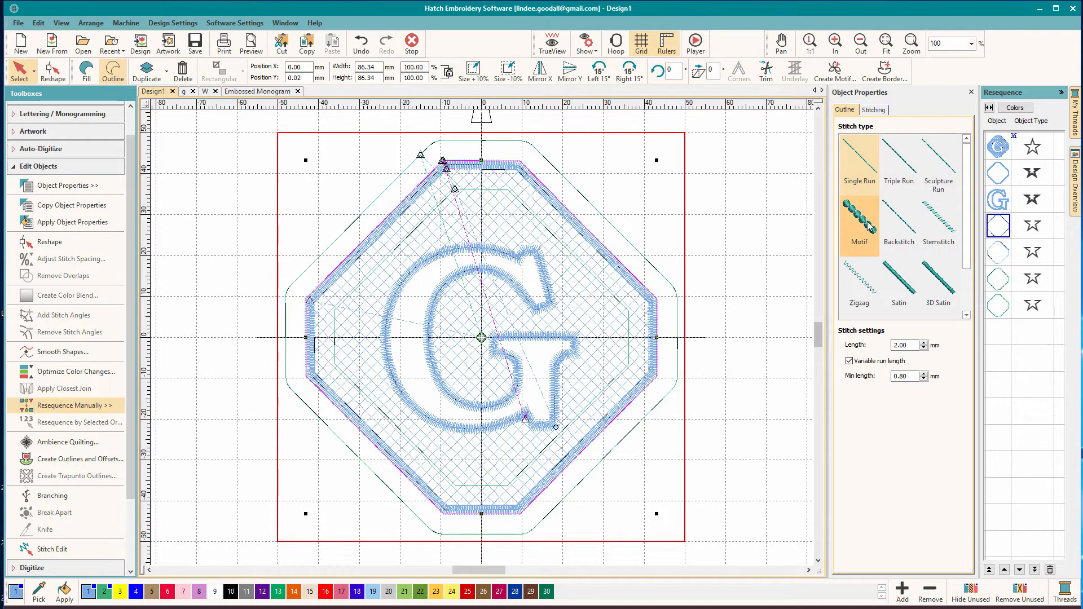
click(898, 280)
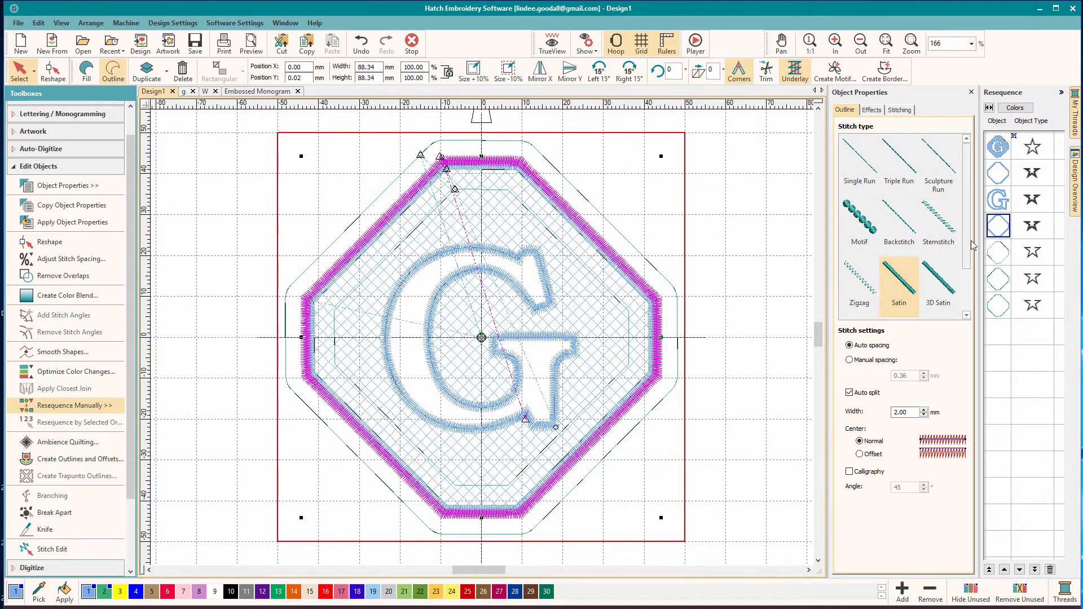
right_click(974, 243)
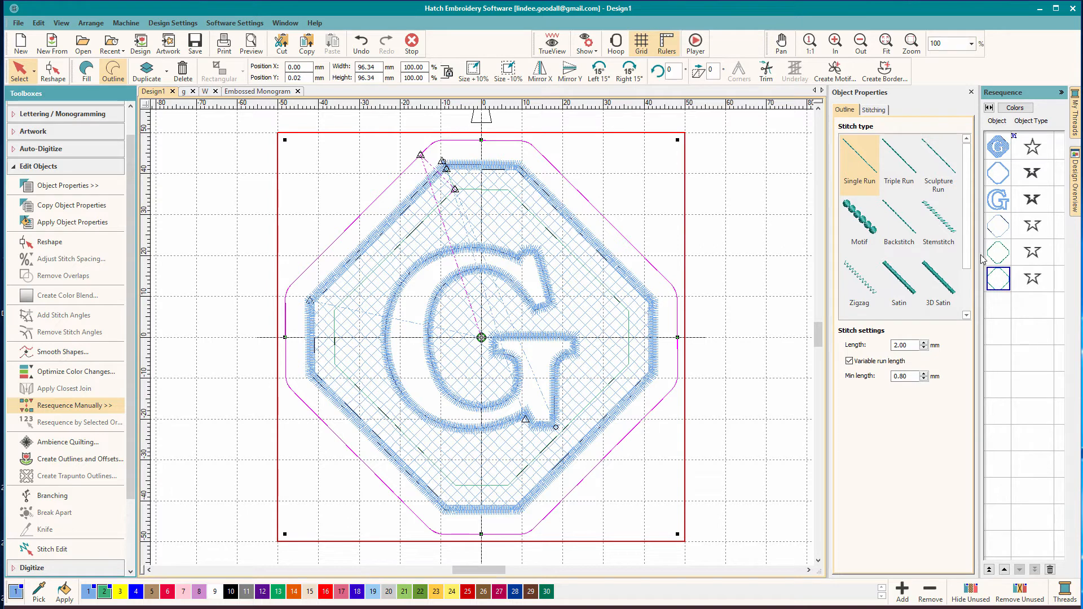
click(898, 283)
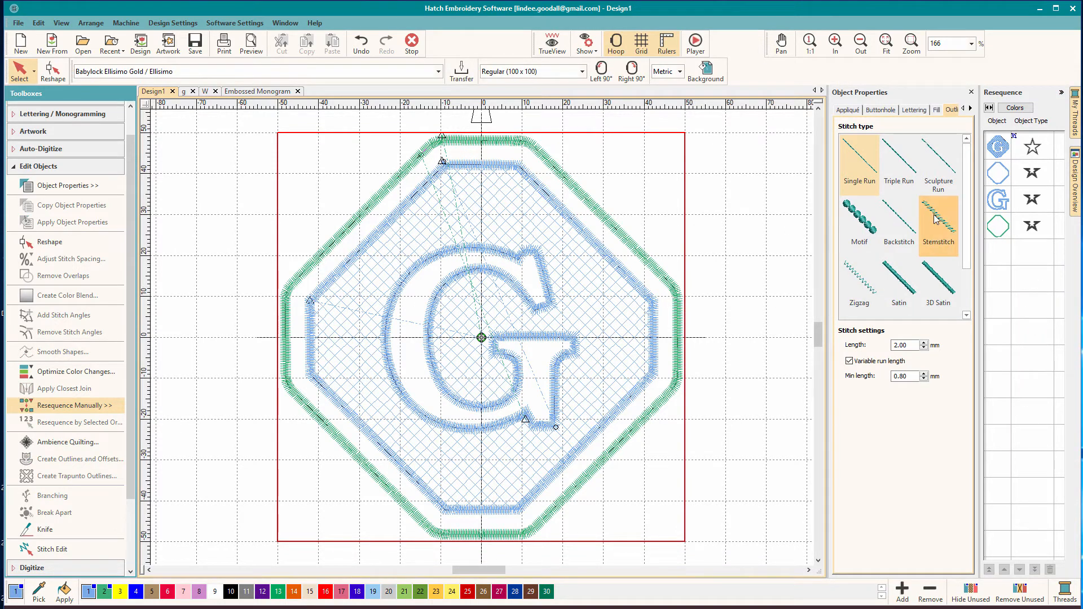
mouse_move(937, 230)
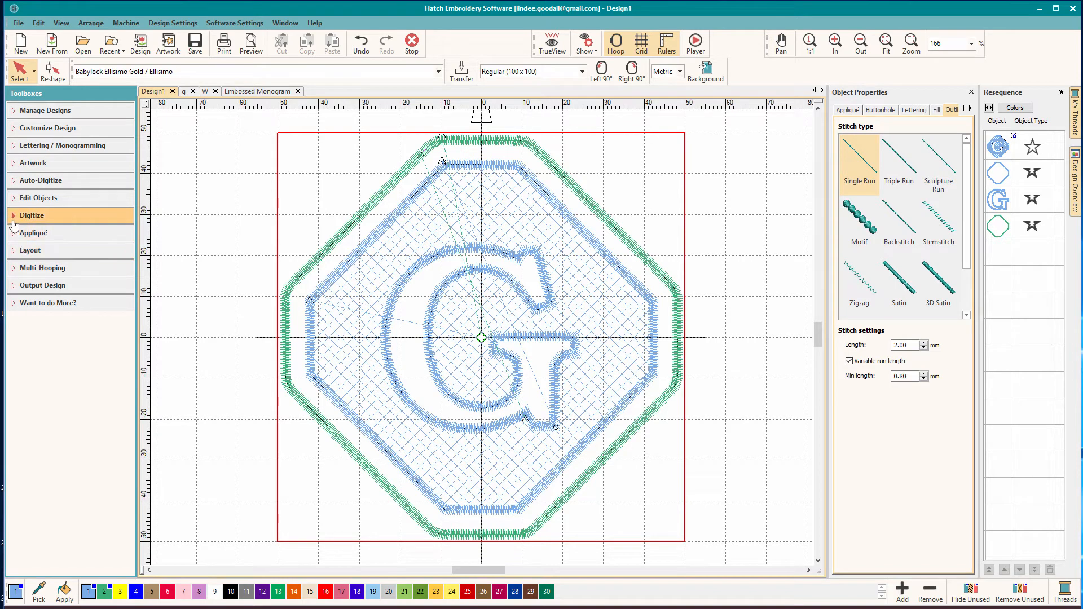
Step: Digitize a single-run line from the G's tail to the outer border, sequenced third
click(31, 215)
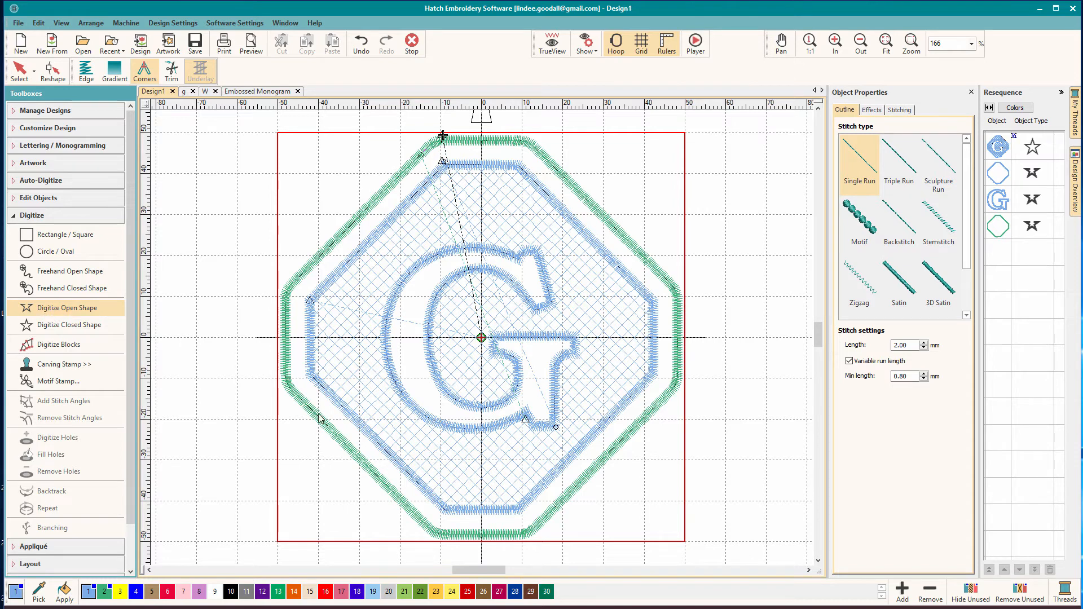
mouse_move(495, 435)
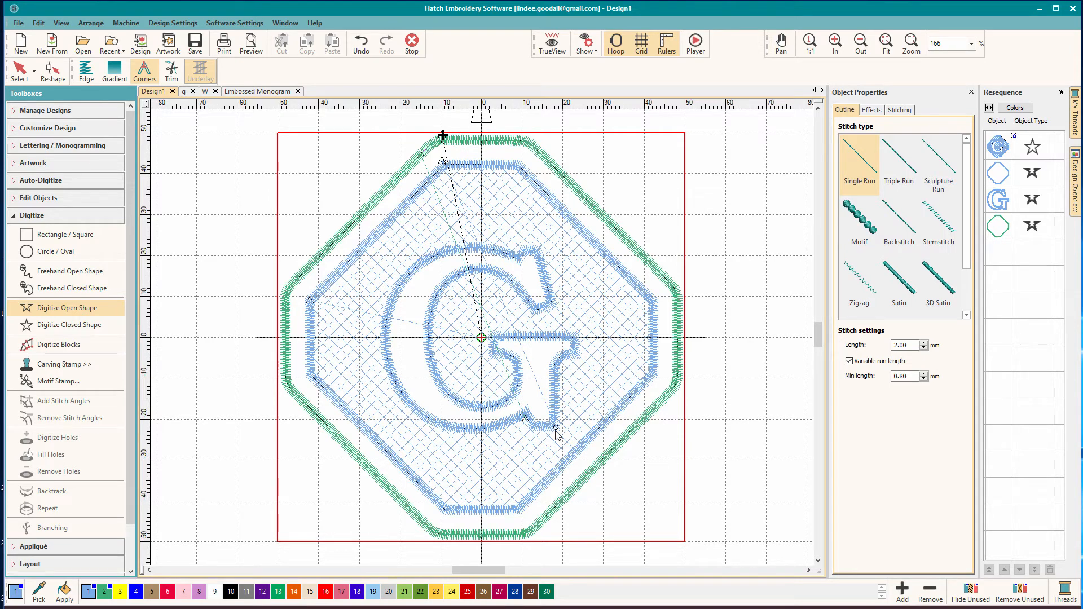
mouse_move(610, 399)
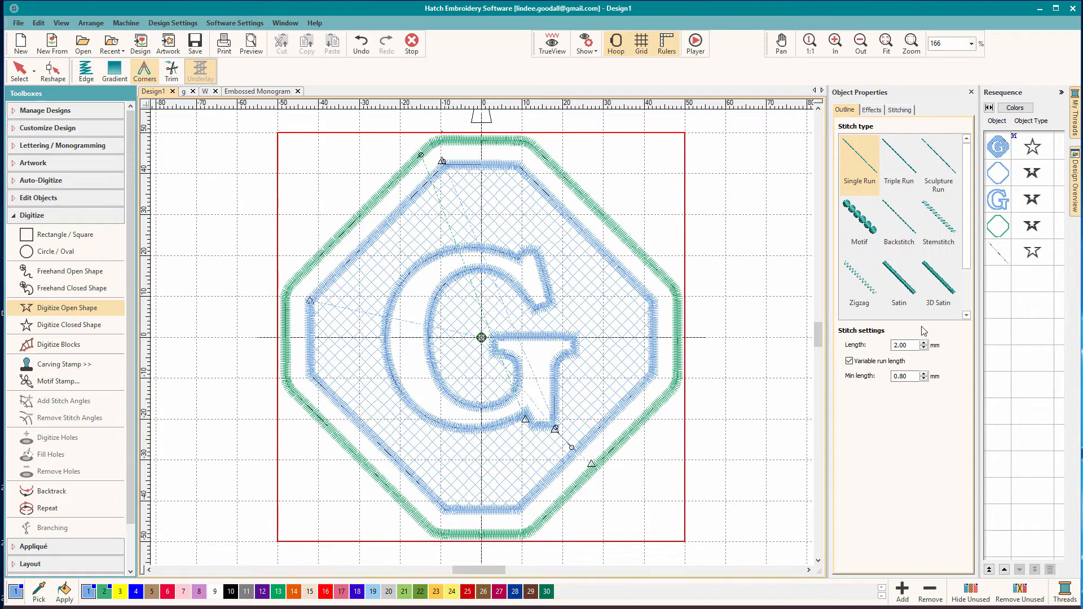
click(997, 250)
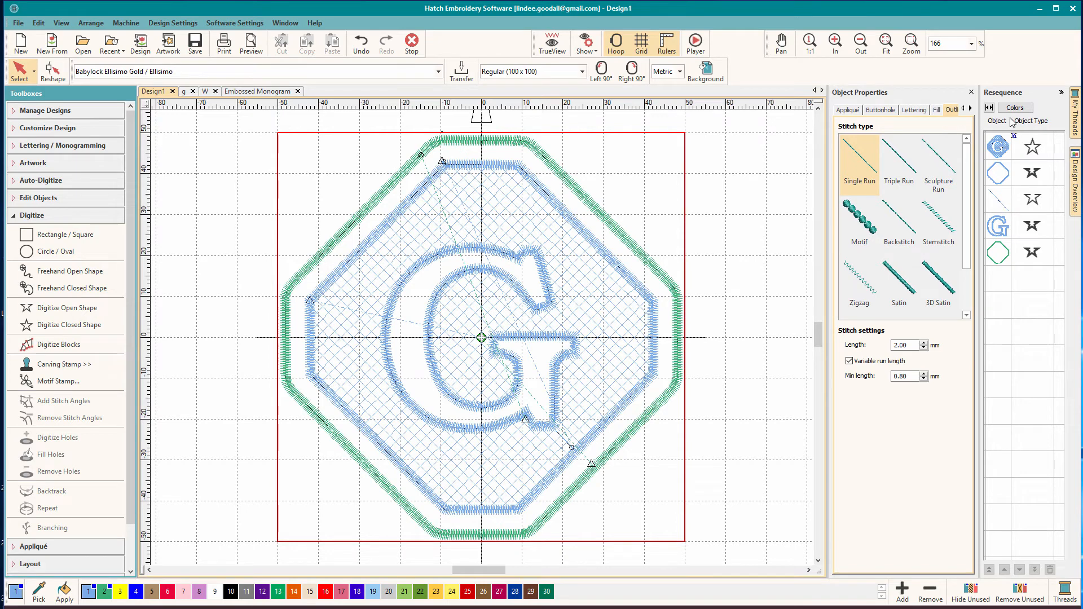
mouse_move(503, 213)
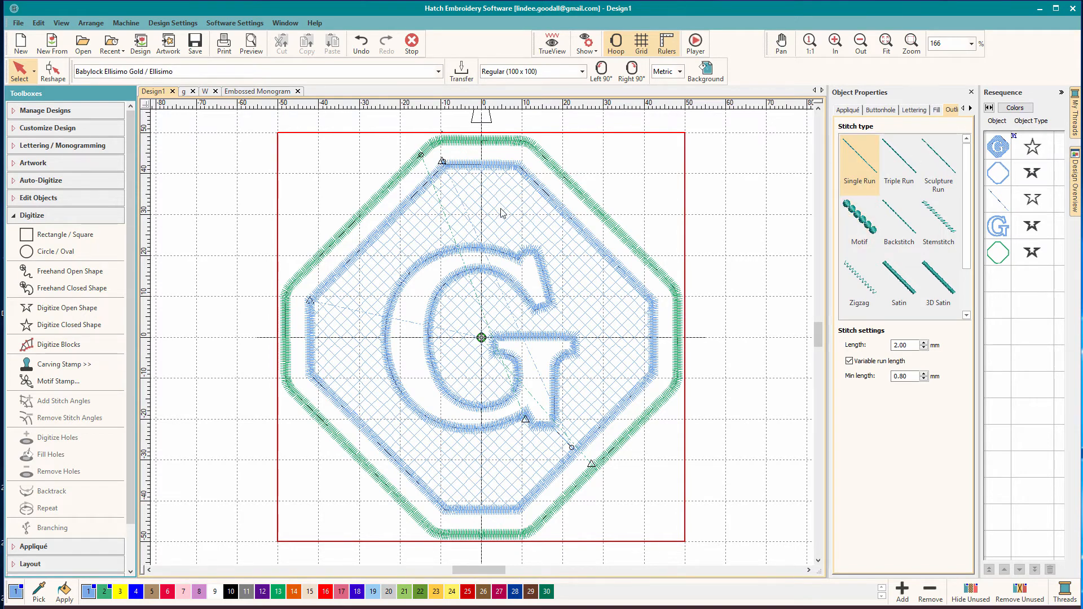
mouse_move(468, 335)
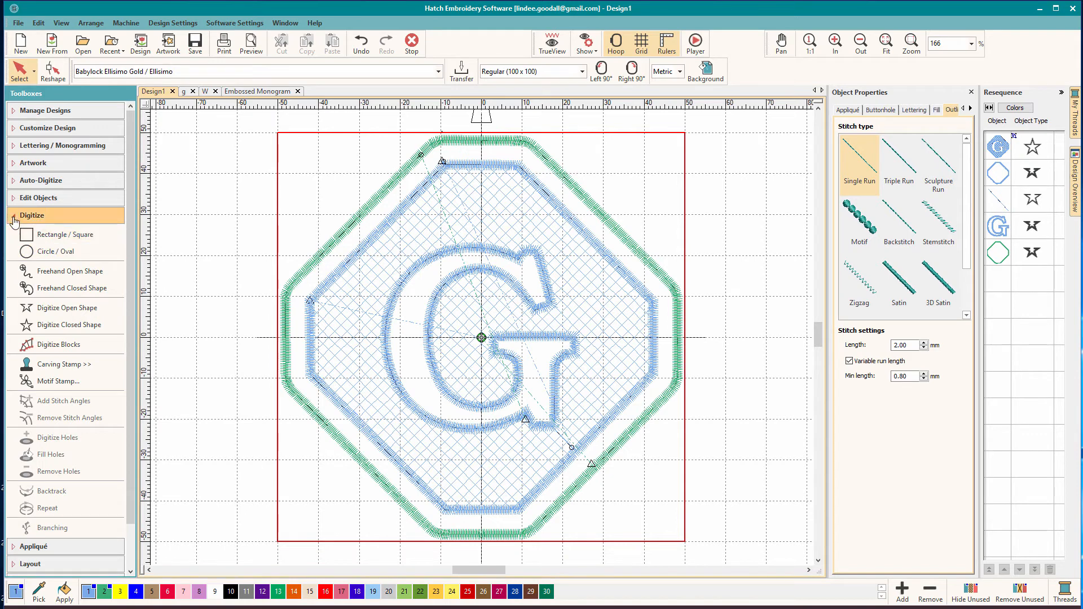
Step: Apply Closest Join to all five objects, then deselect them
click(39, 166)
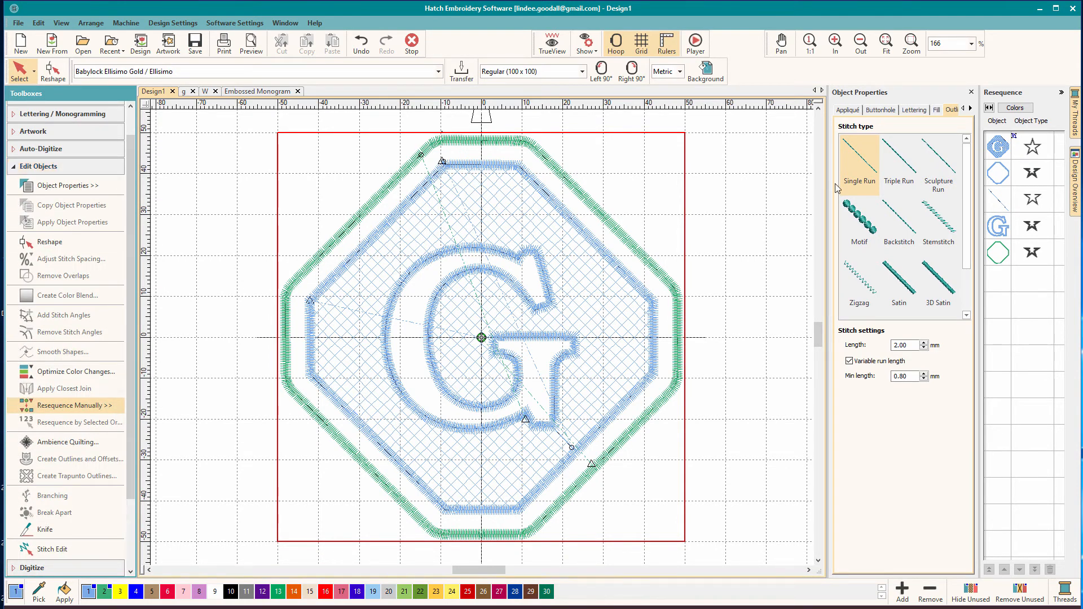
mouse_move(859, 164)
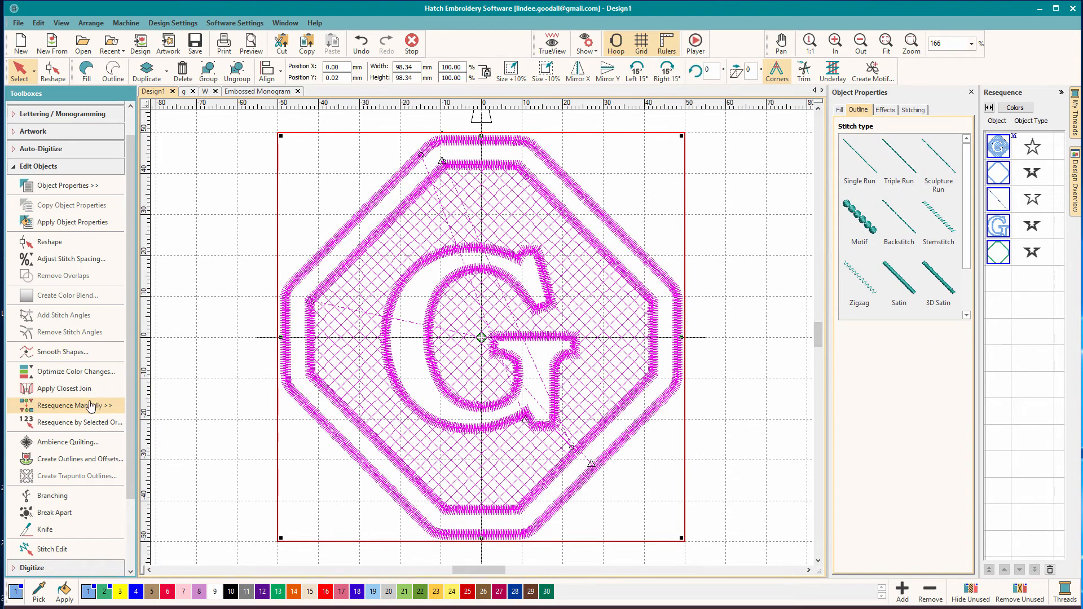
mouse_move(120, 405)
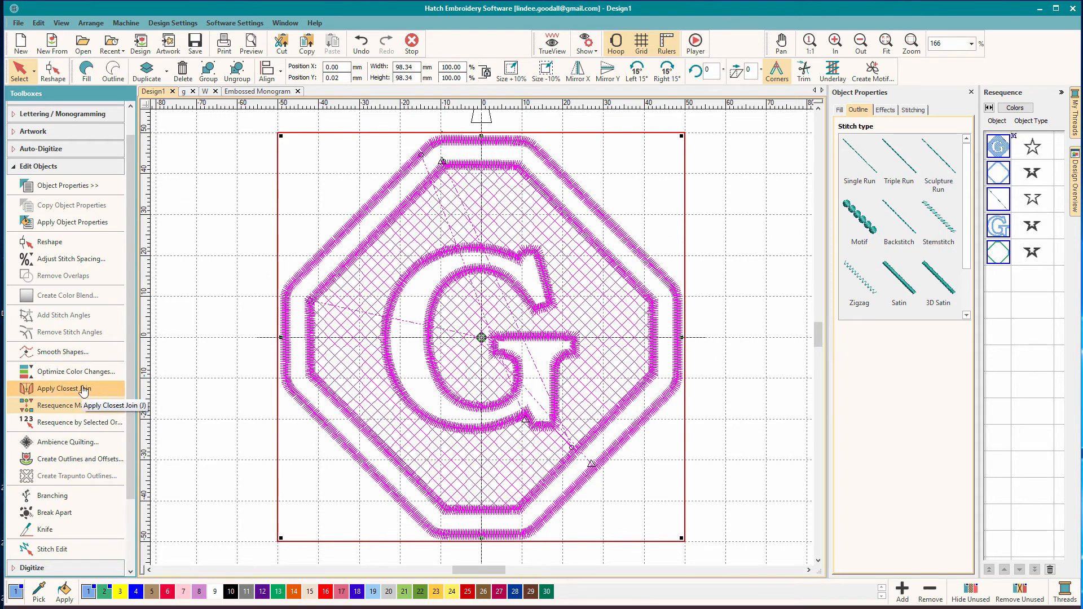
click(62, 388)
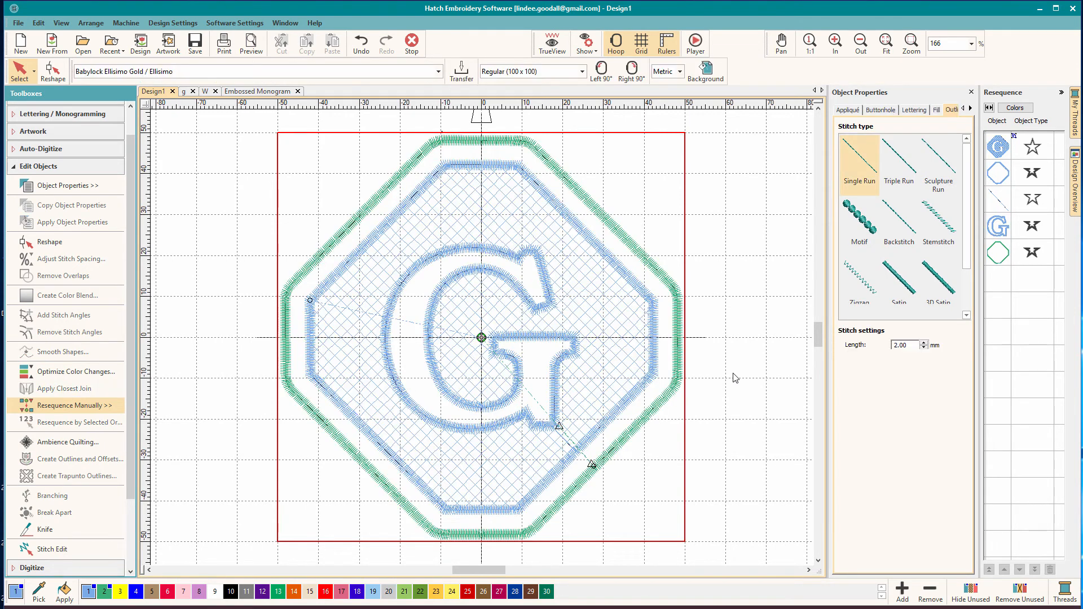
click(849, 361)
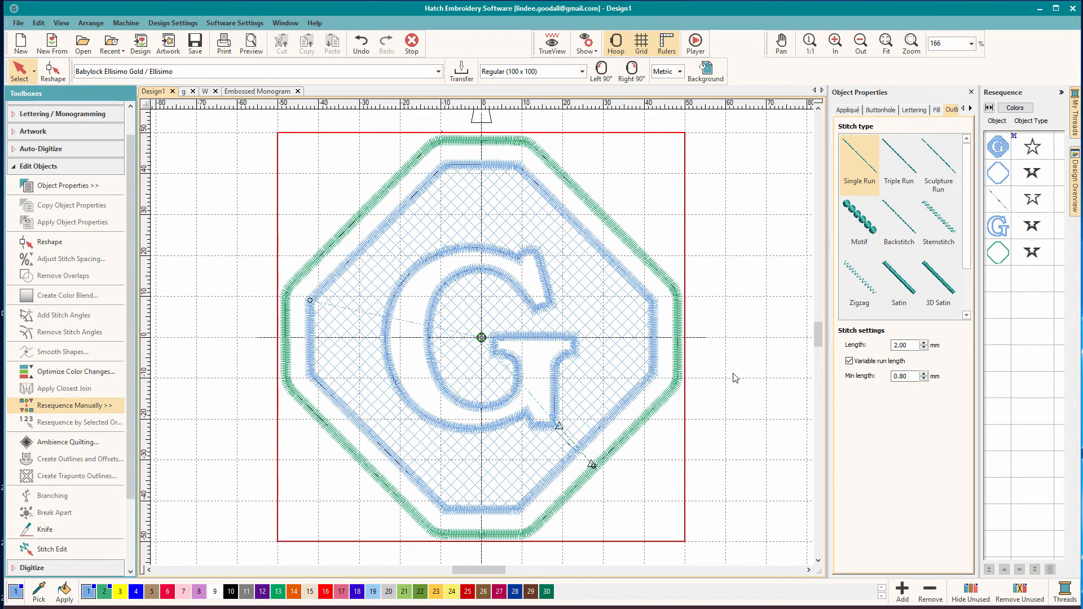